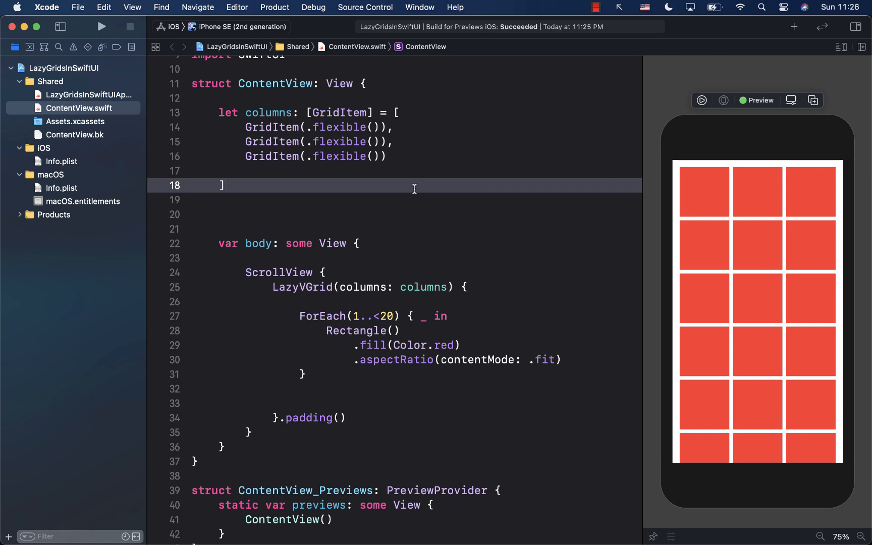
Insert blank lines inside the LazyVGrid just above the red-rectangle ForEach.
left_click(224, 185)
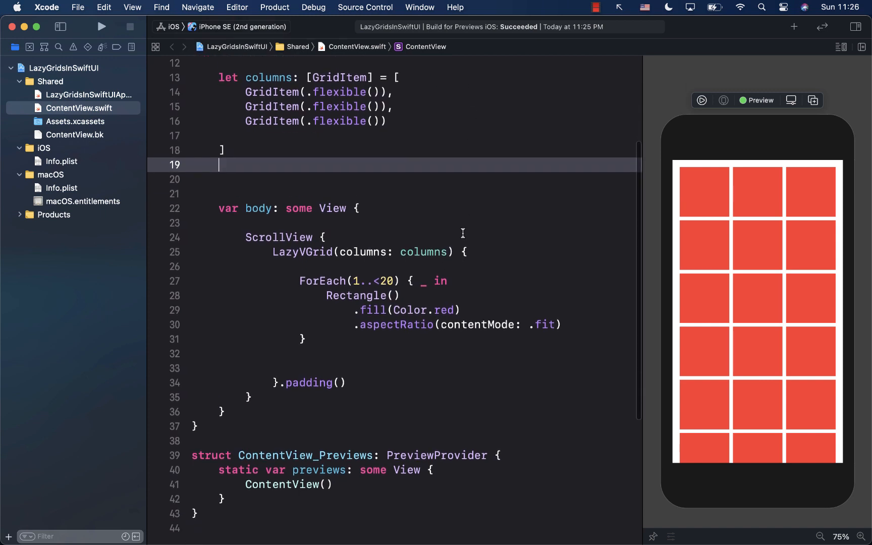
scroll("down", 3)
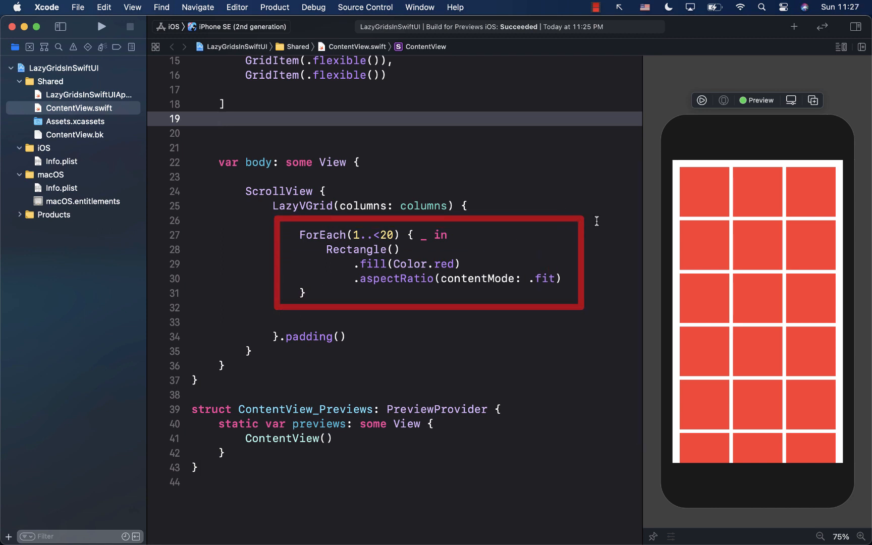
left_click(218, 119)
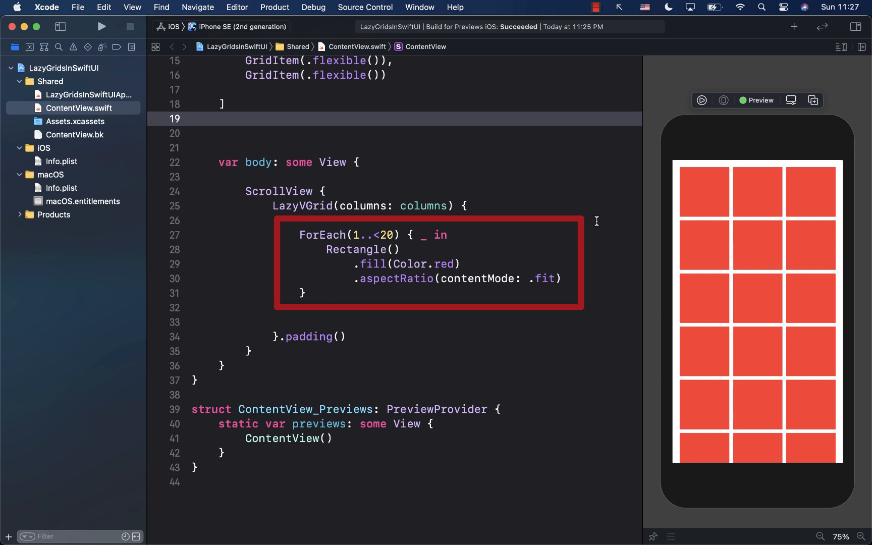
left_click(361, 249)
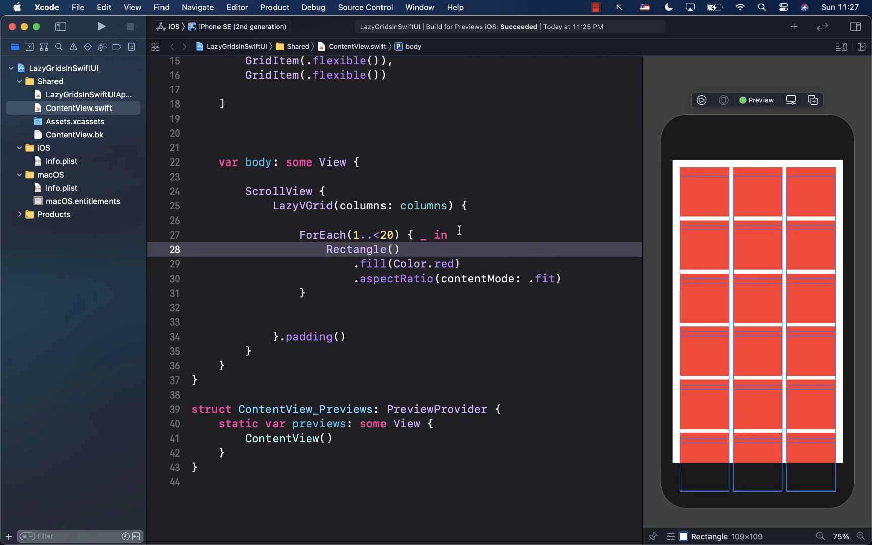
key("return")
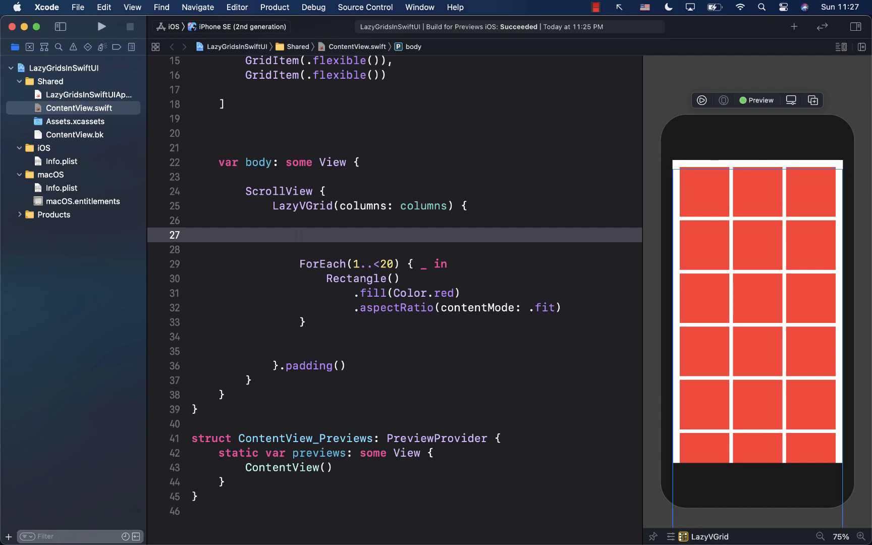
Write an outer ForEach(1..<11) { index in } loop around the inner rectangle ForEach.
left_click(300, 235)
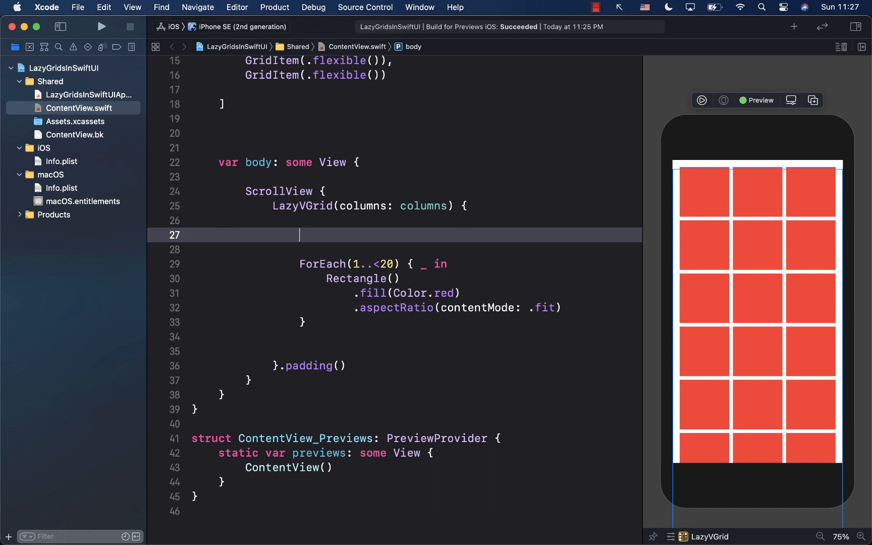
type("For")
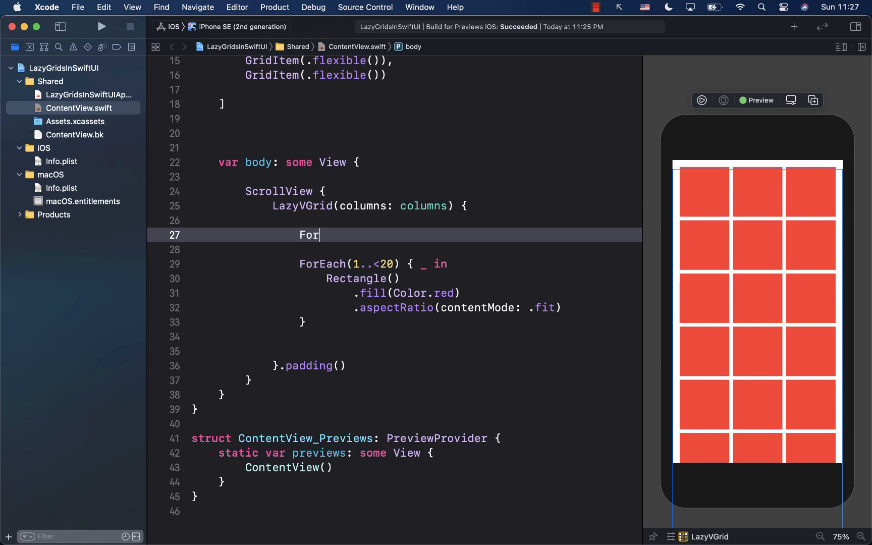
type("Each(")
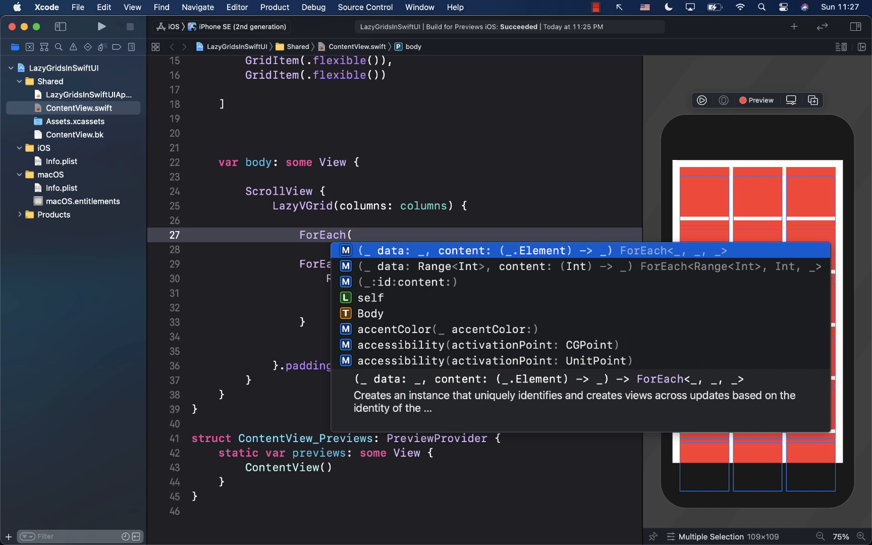
type("1..<11")
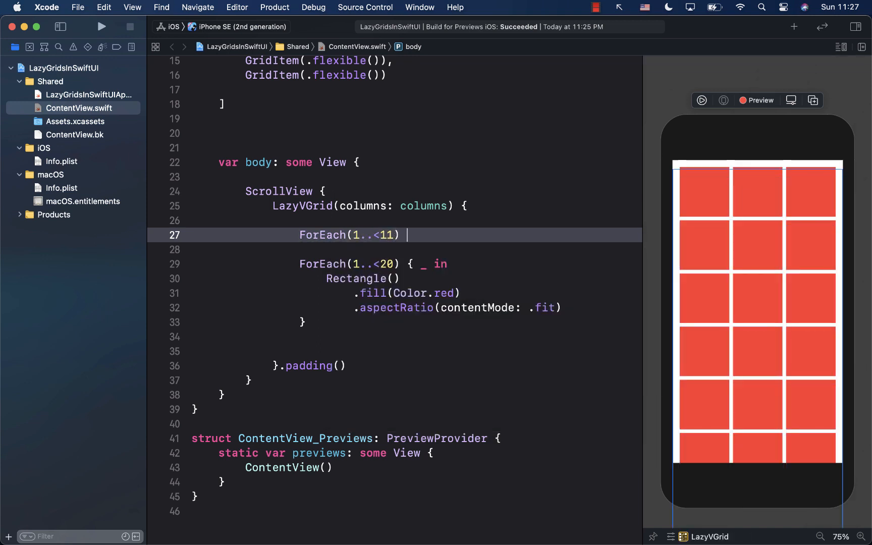
type("{")
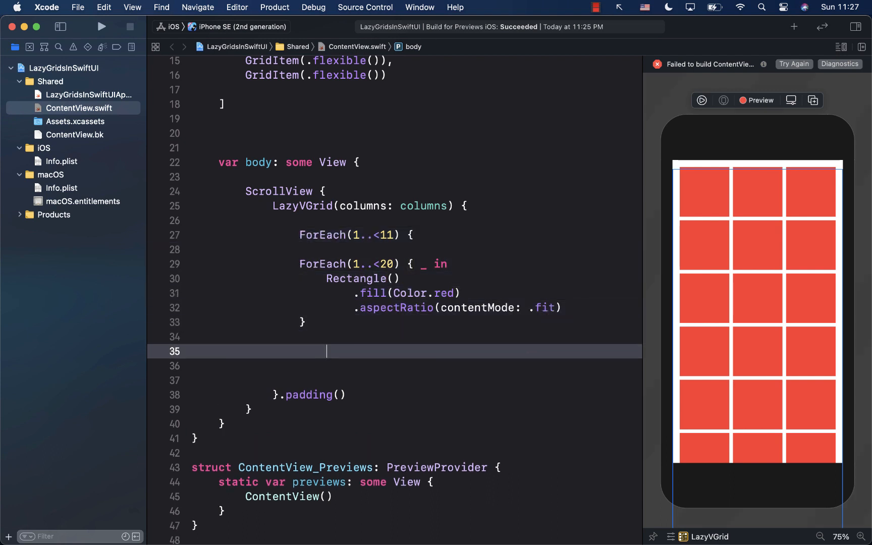
type("}")
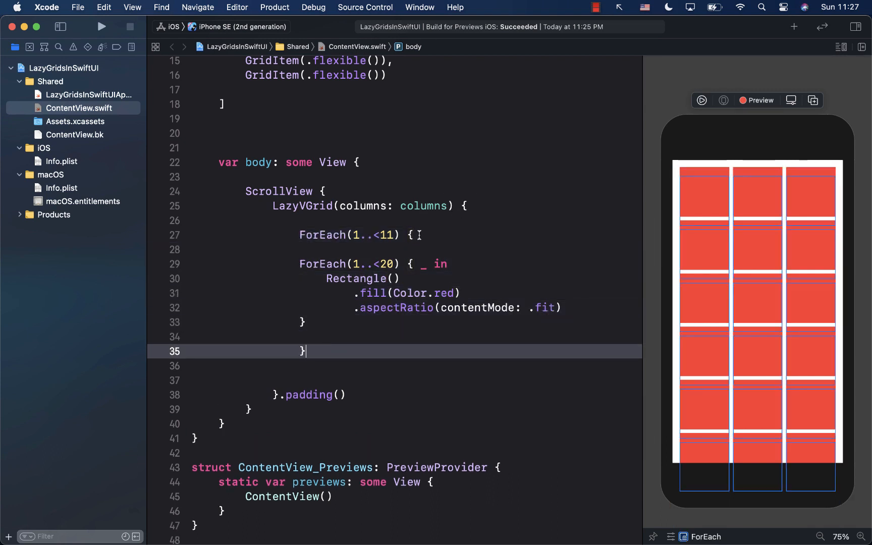
type("index in")
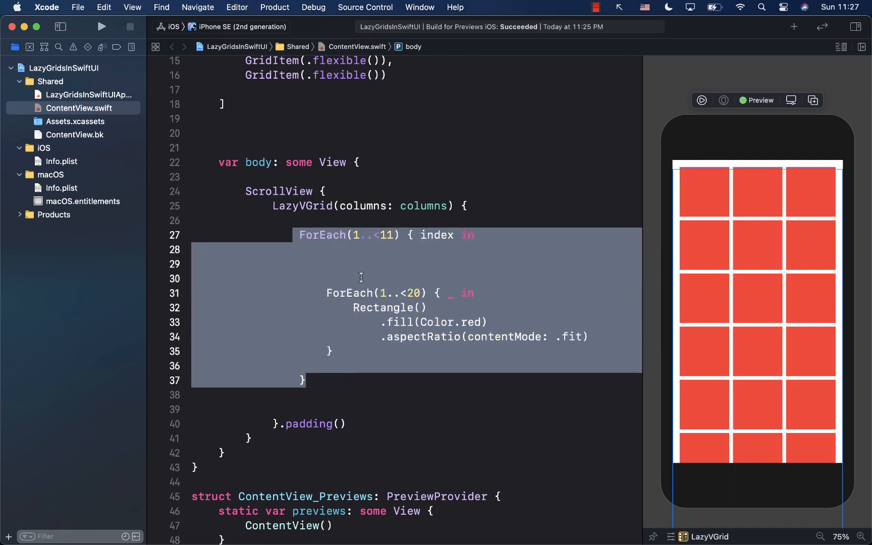
left_click(344, 264)
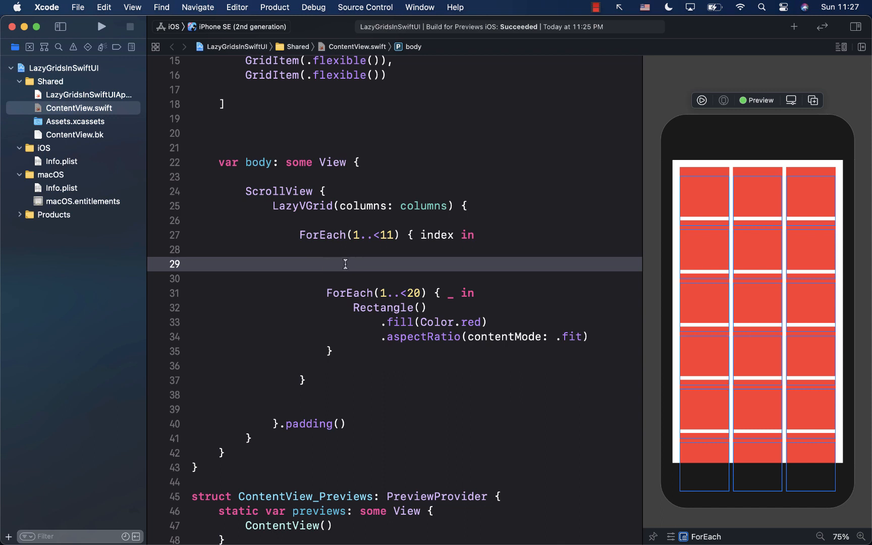
Add a Section with Text("Section \(index)") inside the outer loop, removing a stray line break.
type("Section {")
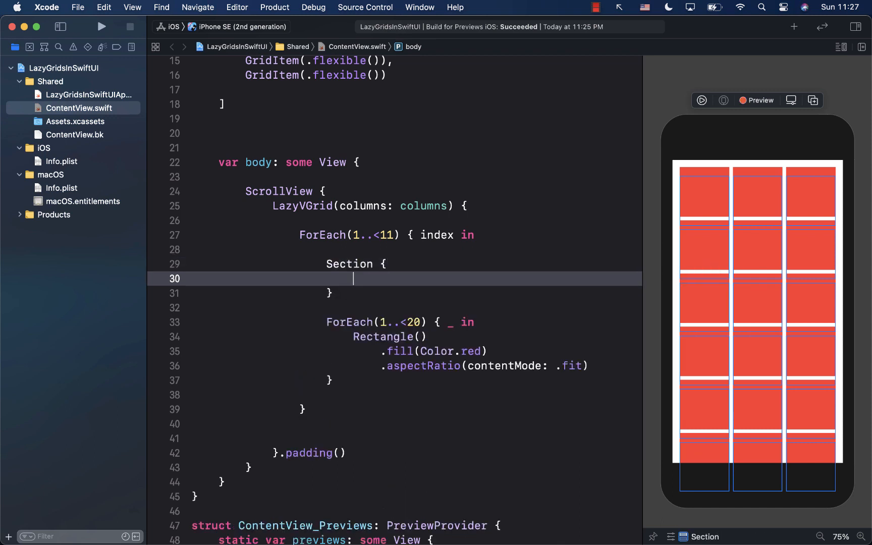
type("Text(S")
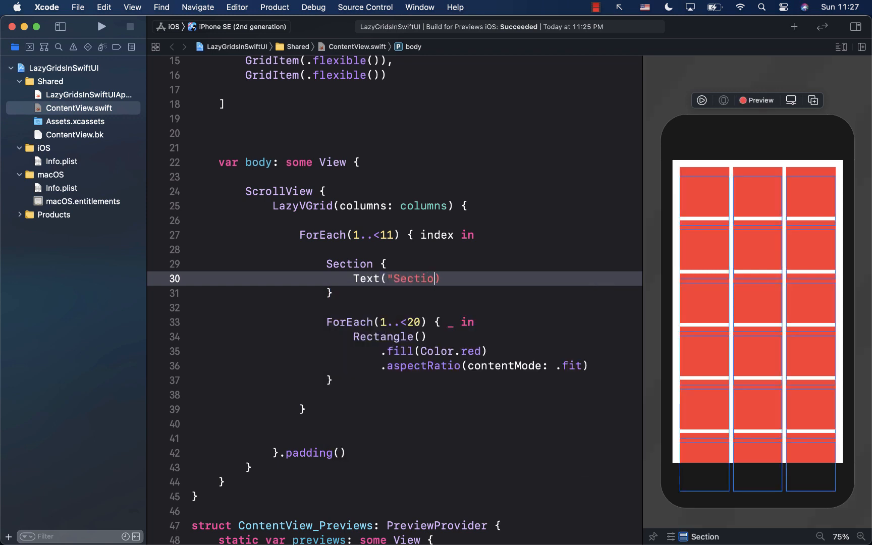
key("enter")
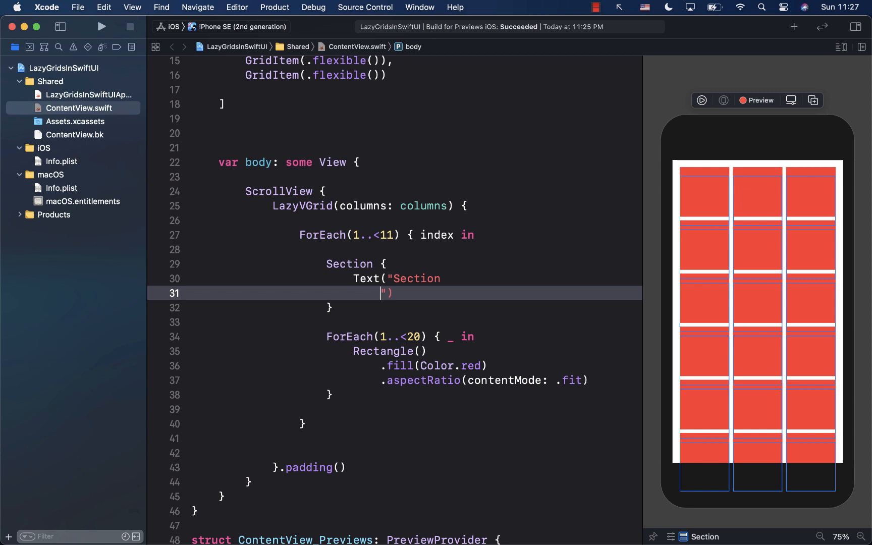
key("backspace")
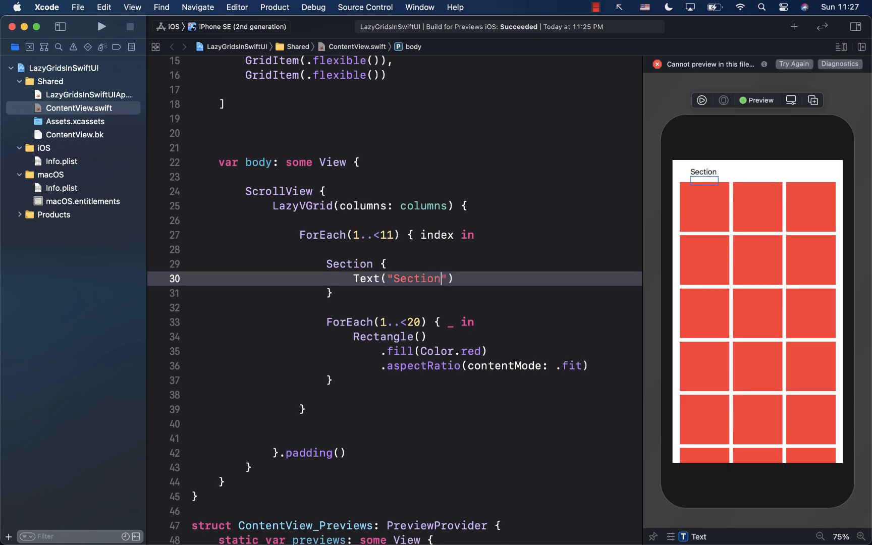
type("\\(")
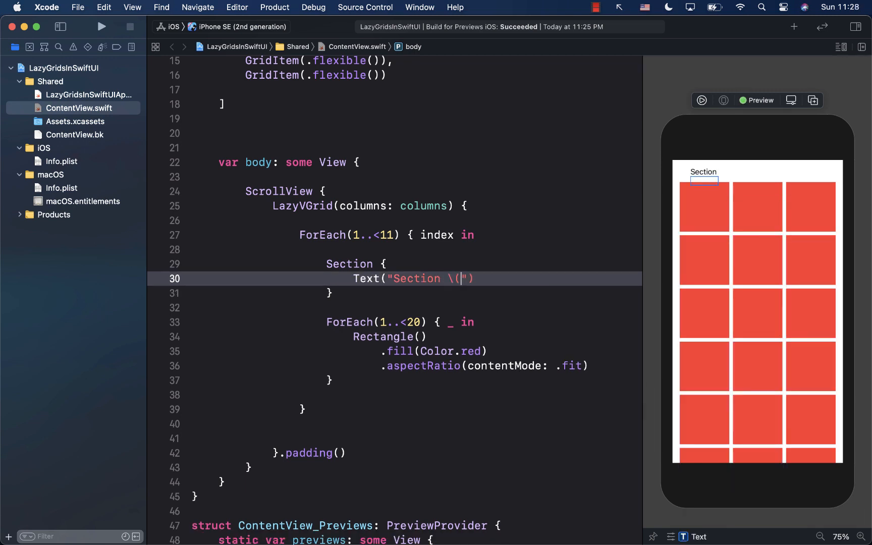
type("index")
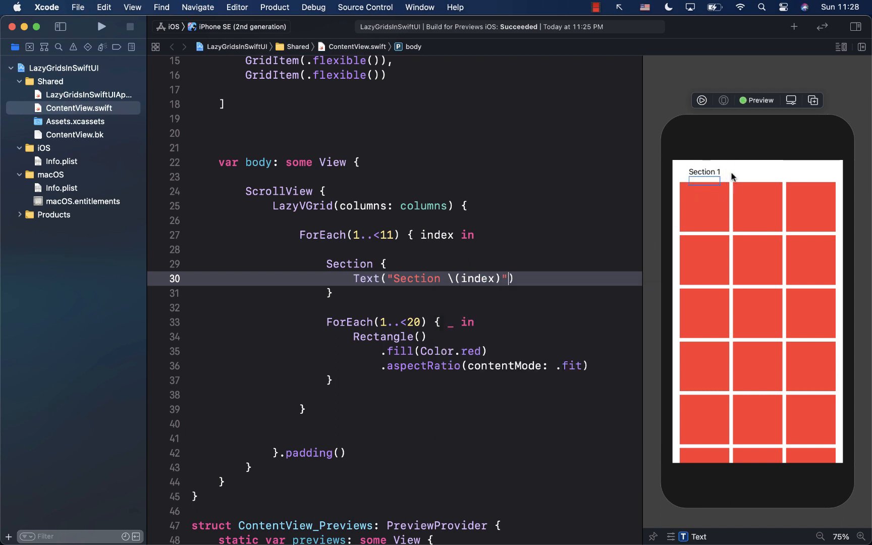
mouse_move(702, 159)
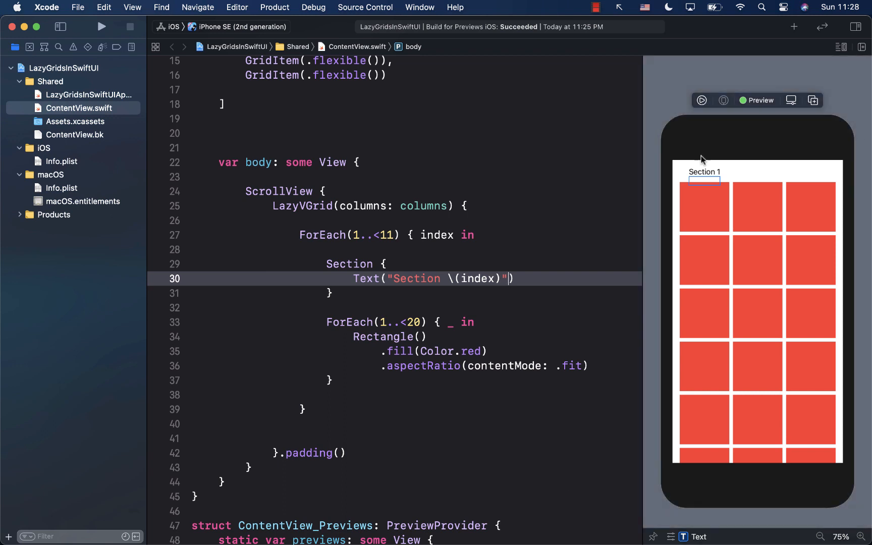
left_click(701, 100)
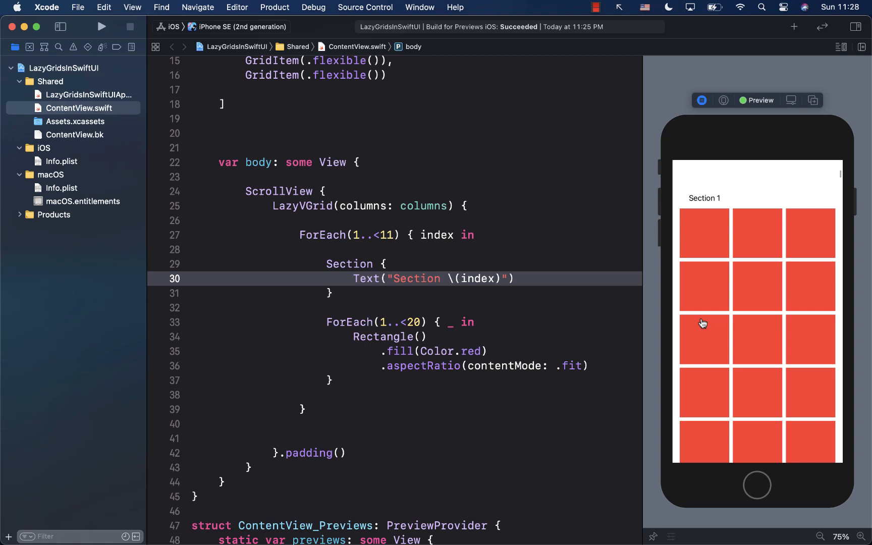
scroll("down", 3)
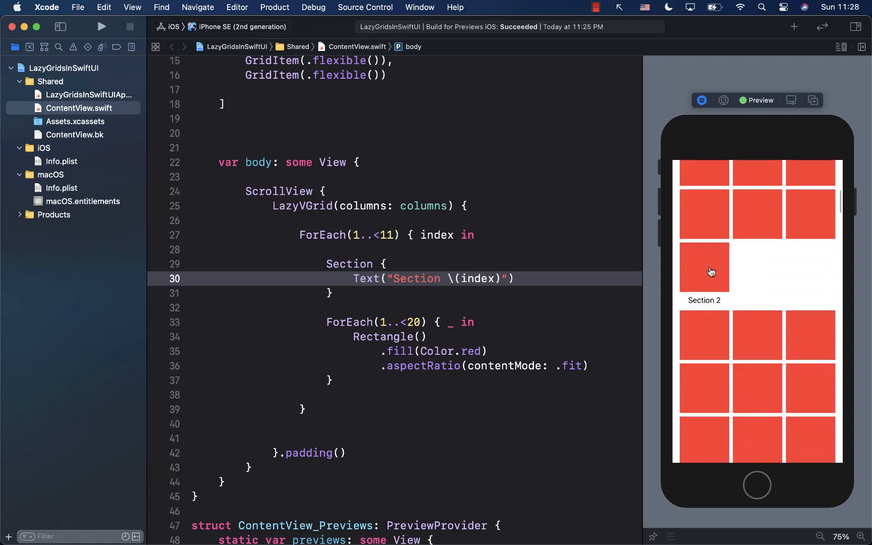
scroll("down", 3)
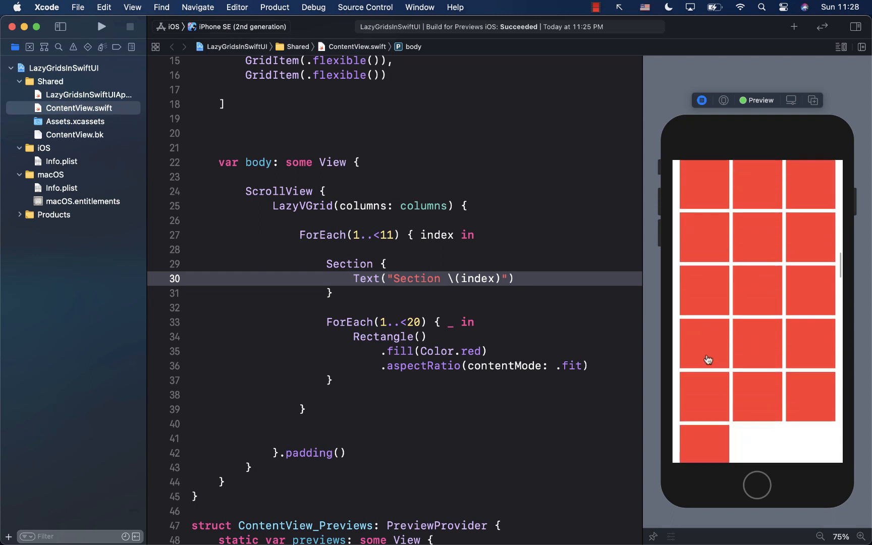
scroll("down", 3)
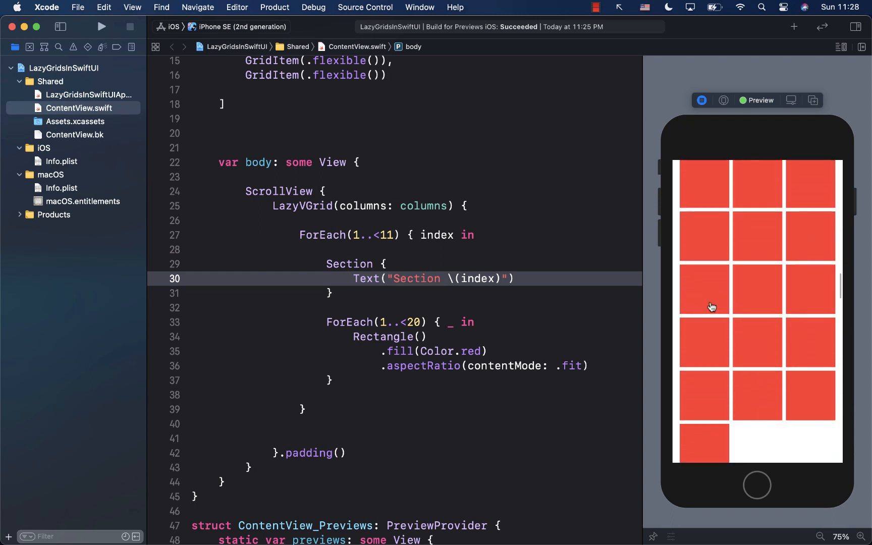
scroll("down", 3)
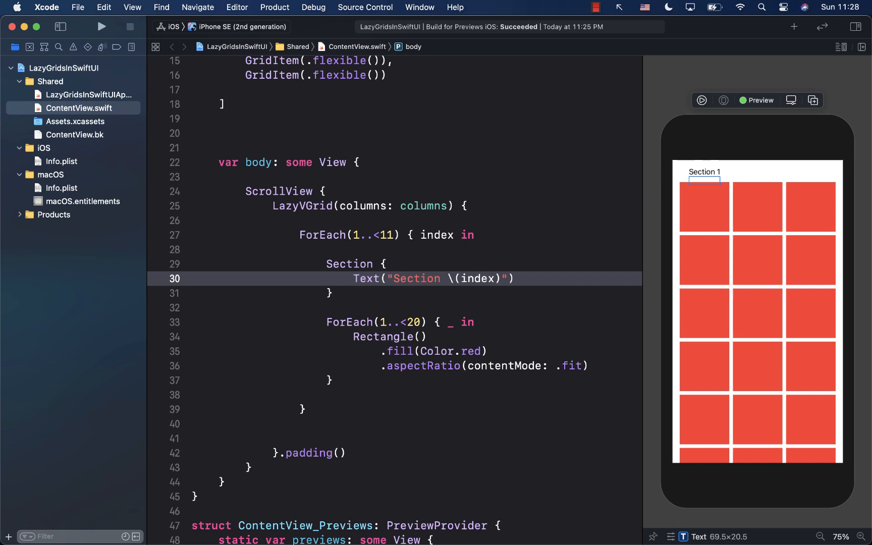
Add pinnedViews: [.sectionHeaders] to the LazyVGrid initializer after spacing: 10.
left_click(531, 273)
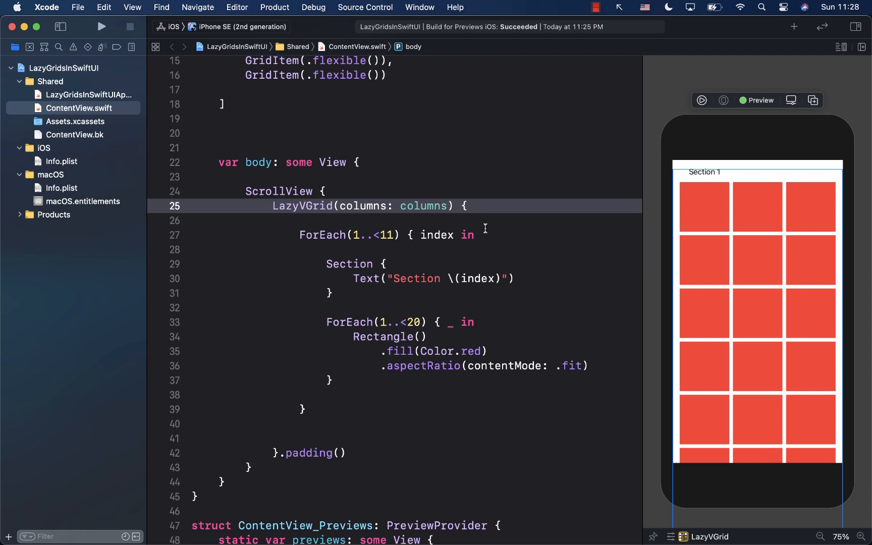
type(", spacing: 10,")
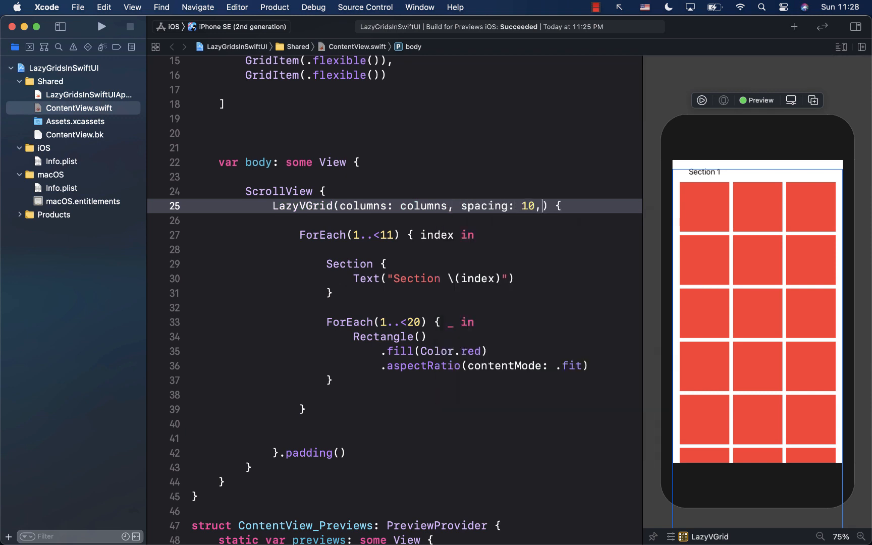
type("p")
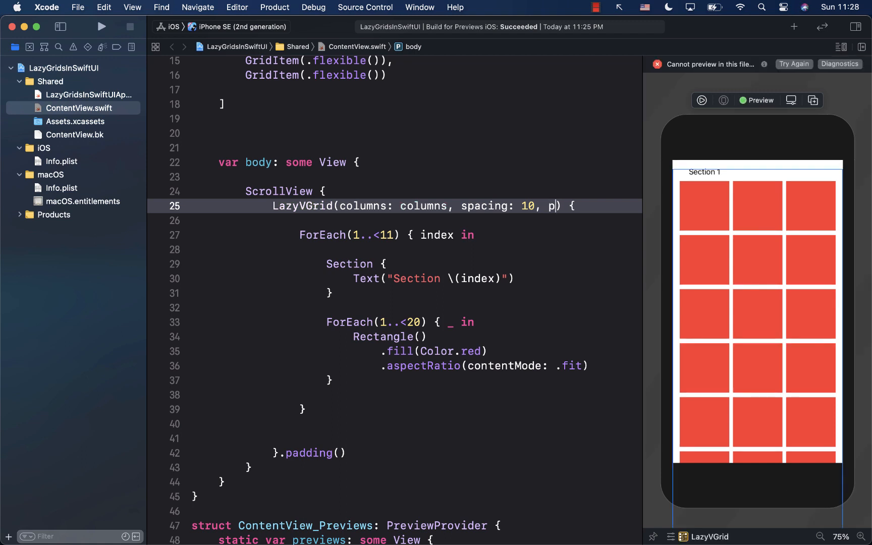
type("inned")
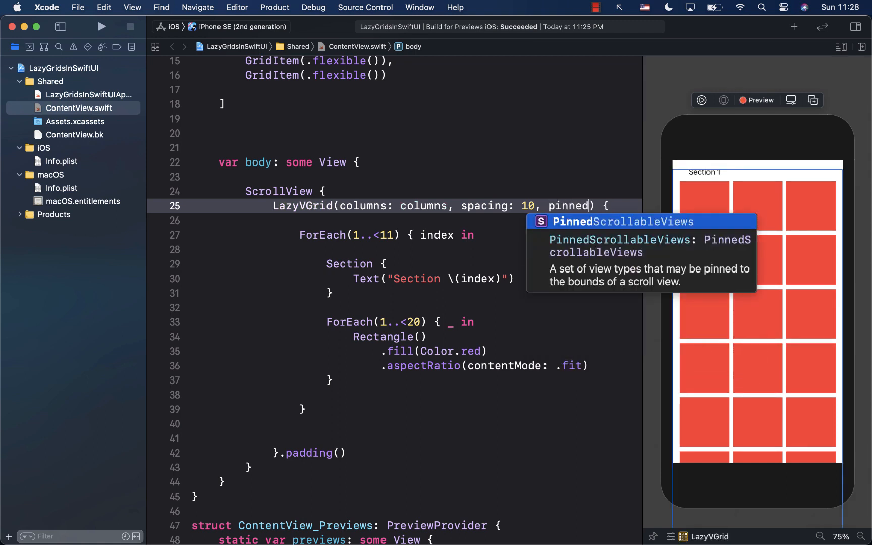
type("Views: [")
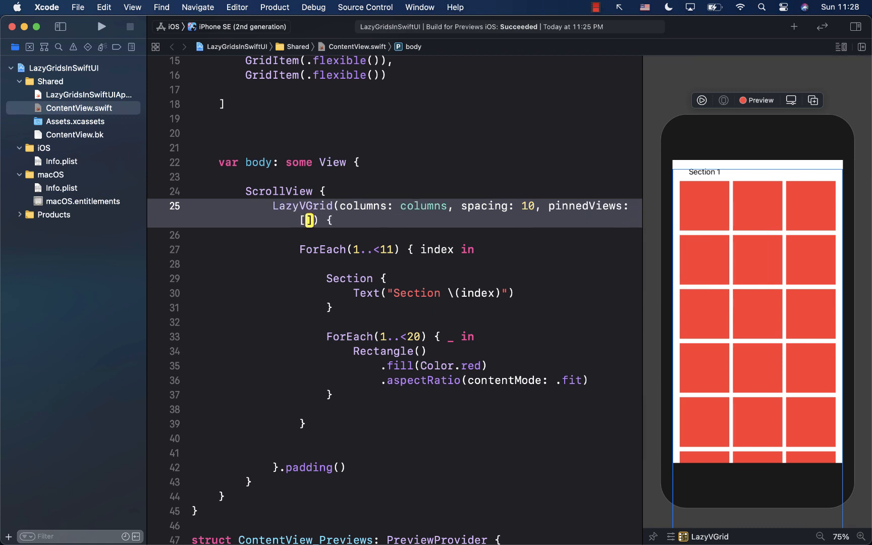
type(".sectionHeaders")
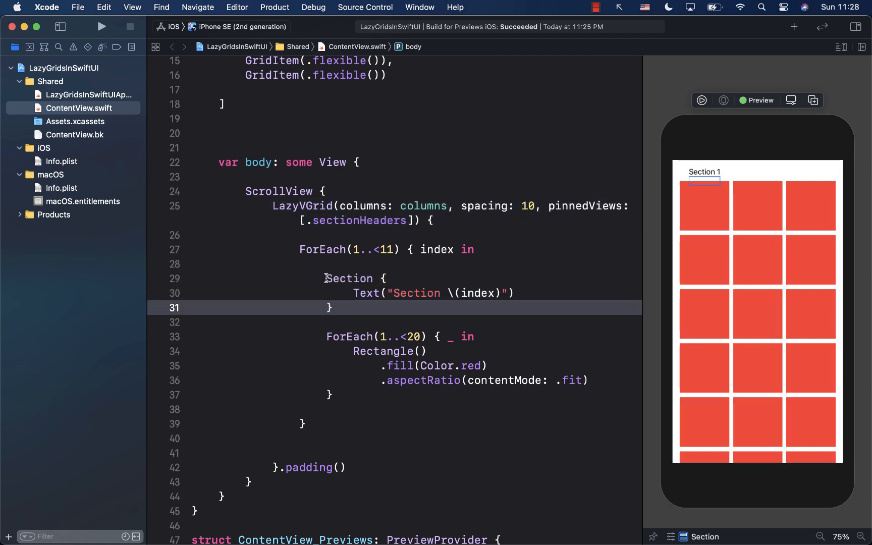
left_click_drag(326, 278, 332, 307)
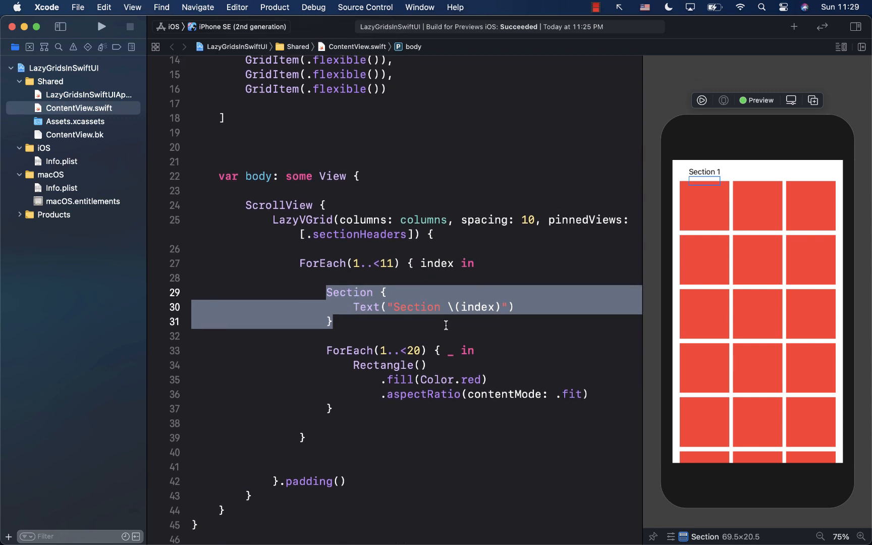
mouse_move(341, 317)
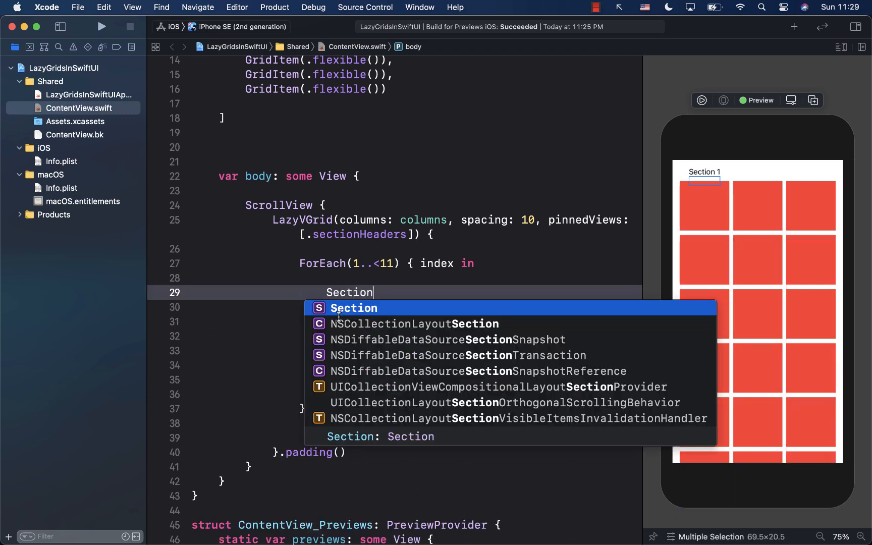
Replace the old Section with Section(header: headerView(index)) using the header:content: completion.
type("(")
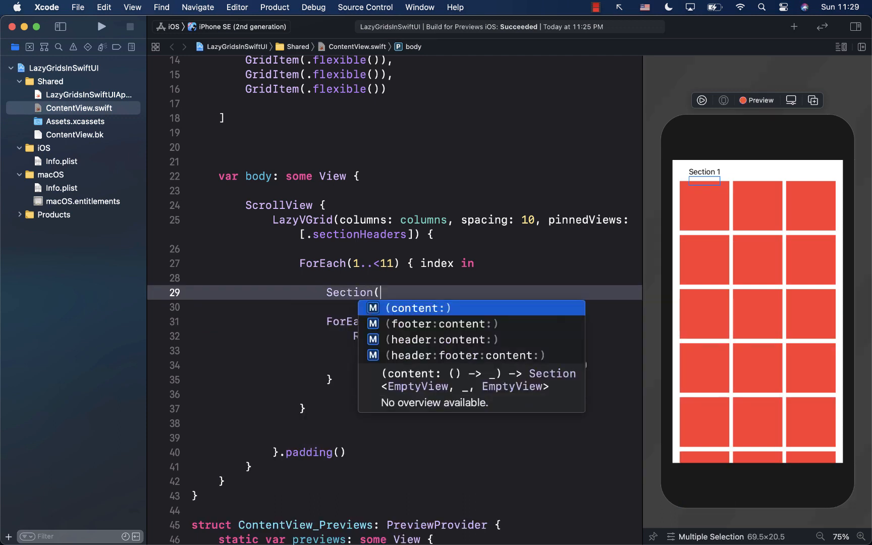
type("head")
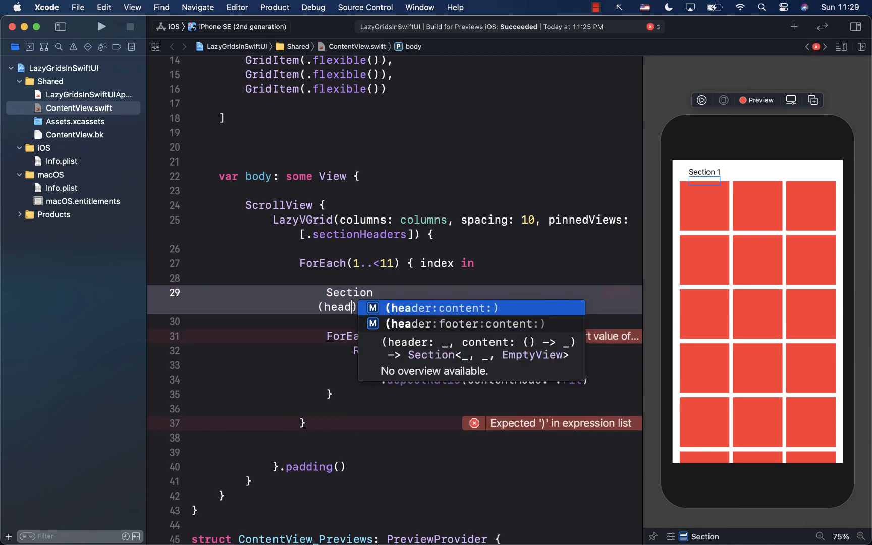
left_click(439, 308)
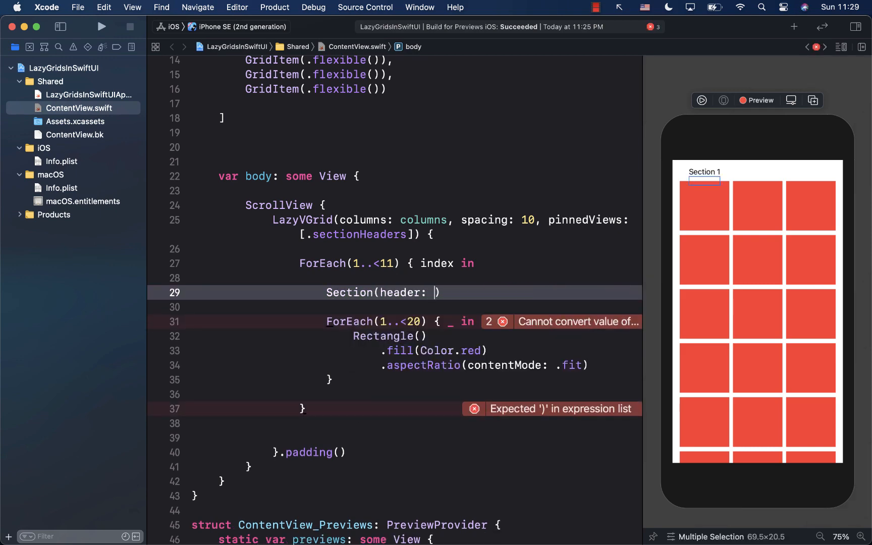
type("headerView")
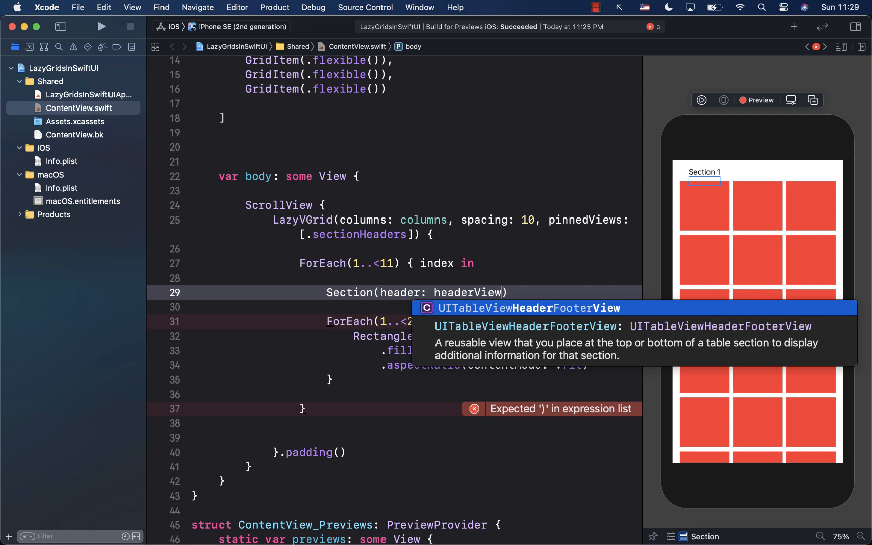
type("index")
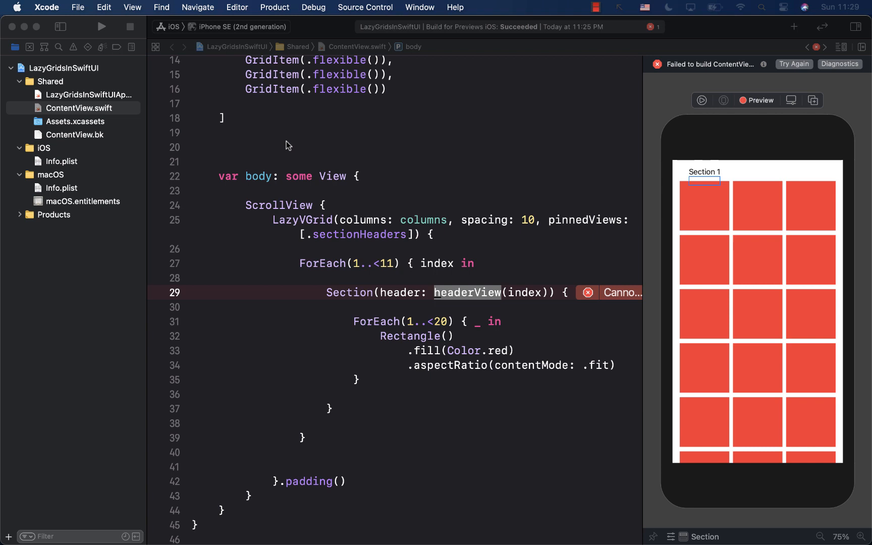
Declare private func headerView(_ index: Int) -> some View returning Text("Section \(index)").
type("pri")
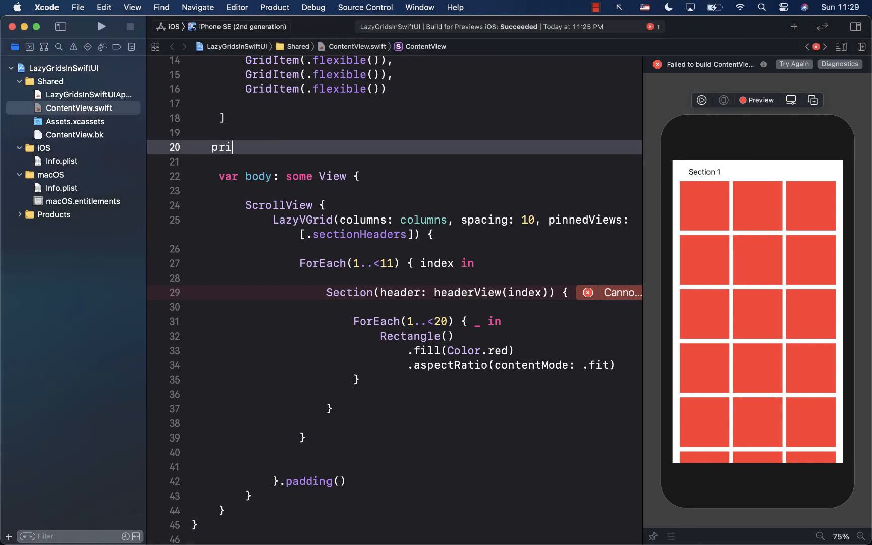
type("vate func header")
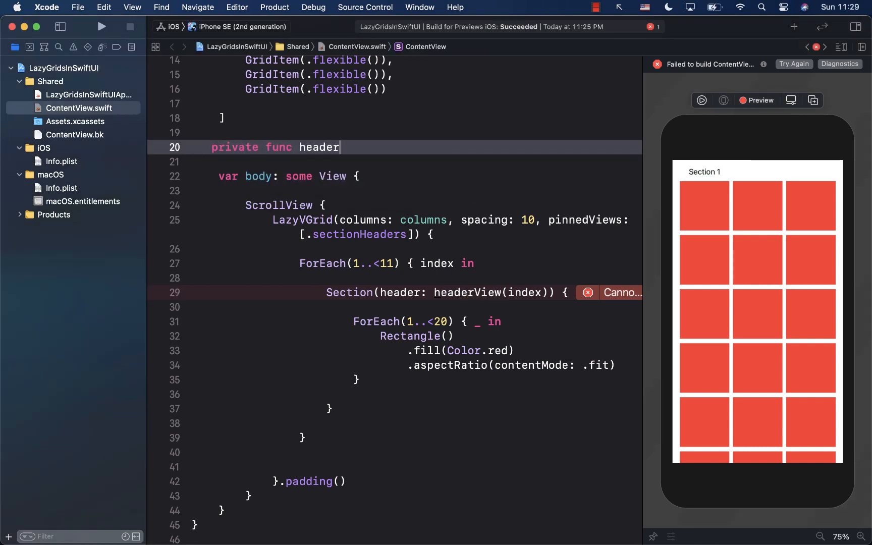
type("View(_")
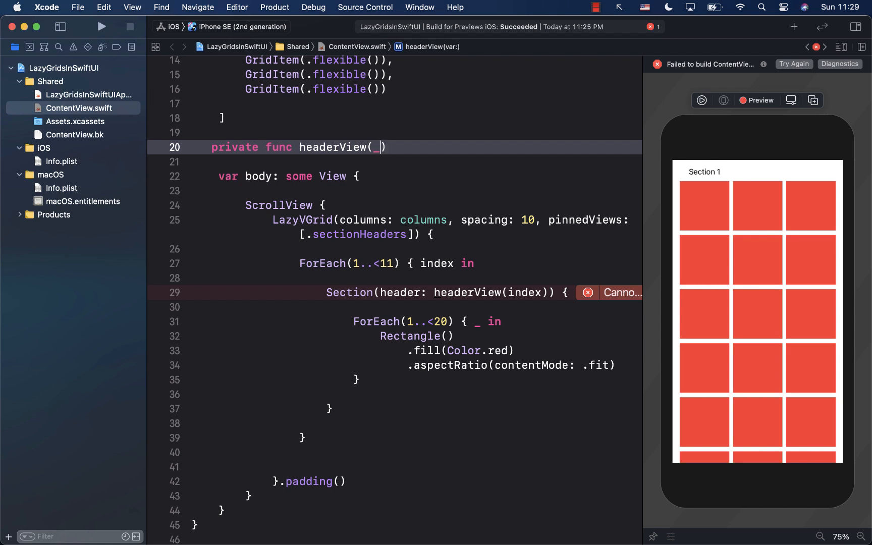
type("index:")
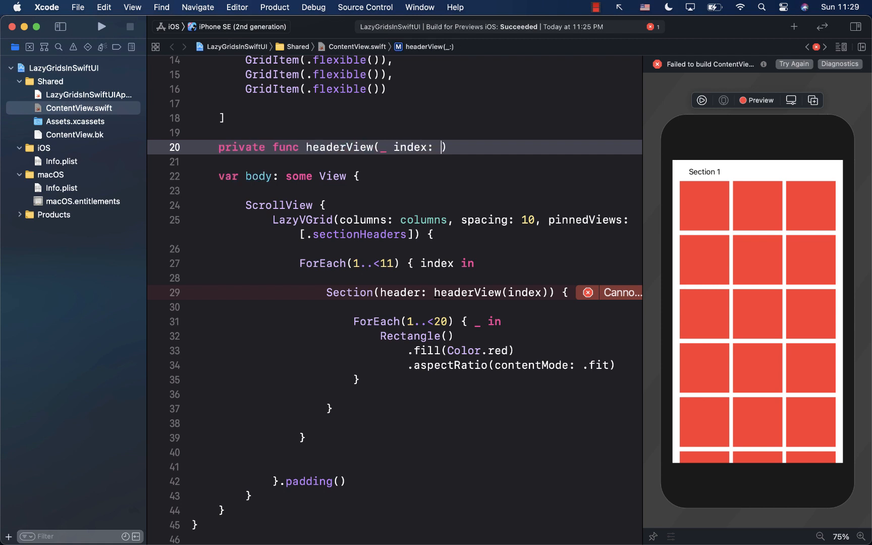
type("Int")
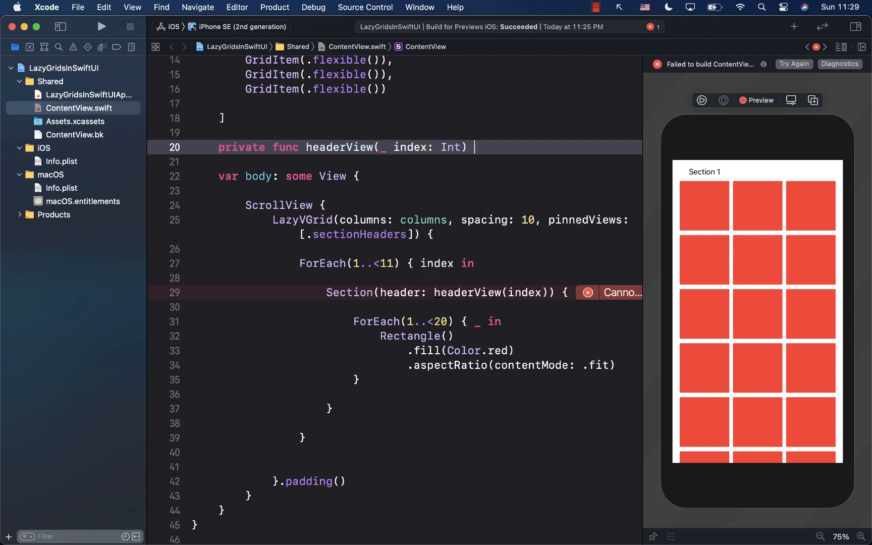
type("-> some View {")
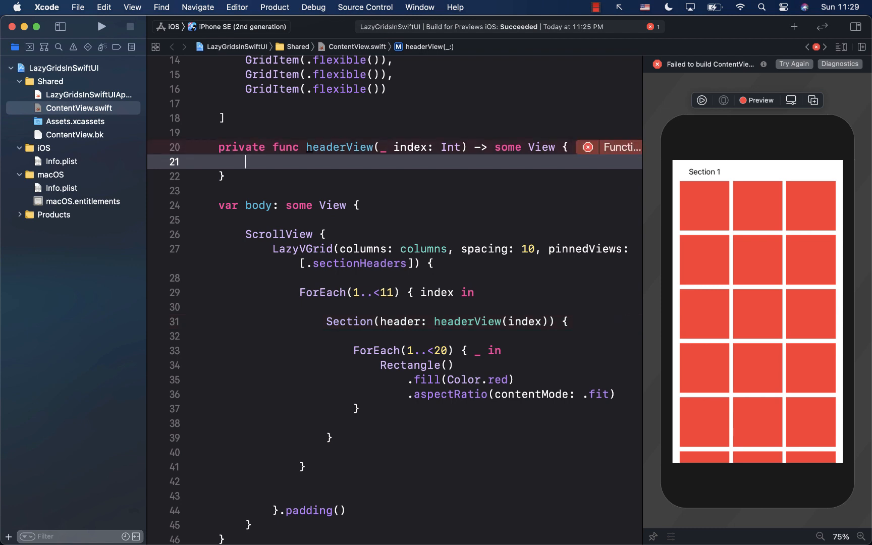
type("Text(\"")
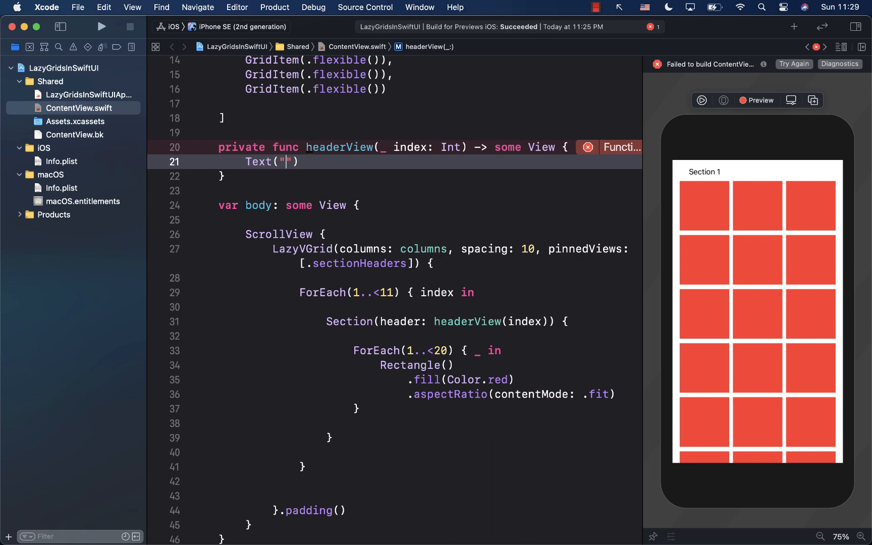
type("Section")
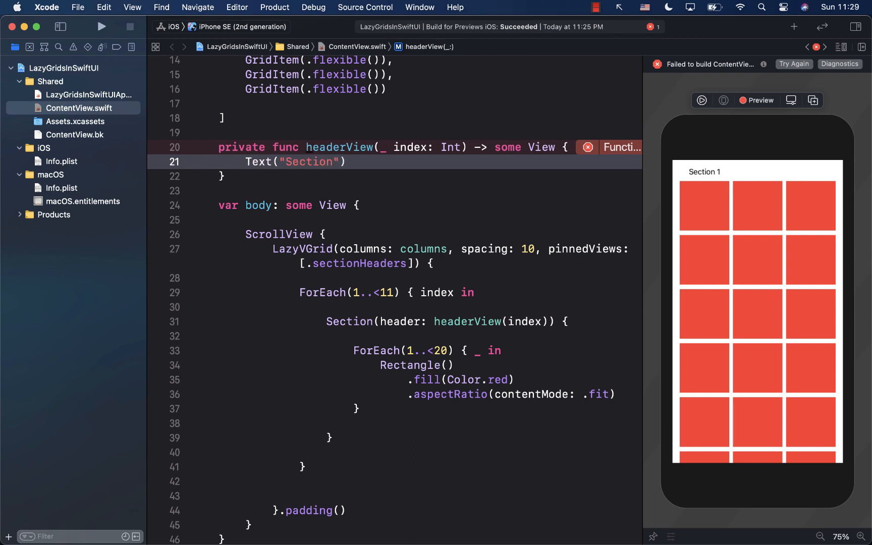
type("\\()")
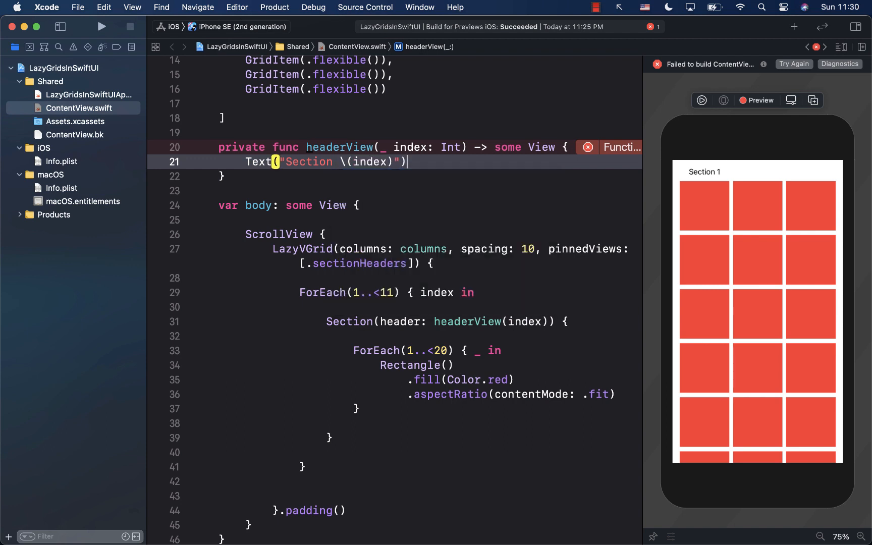
Style the header text with padding, white foreground, title font, infinite max width and blue background.
type(".pa")
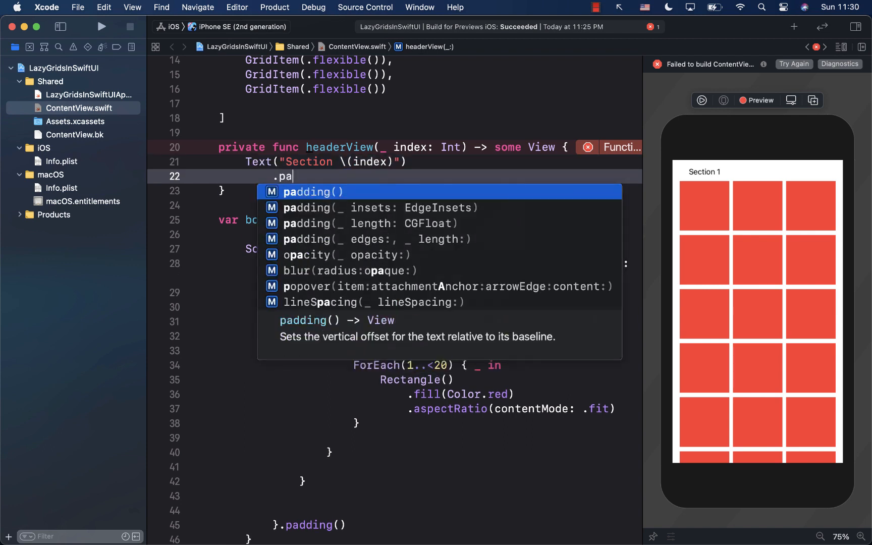
key("Return")
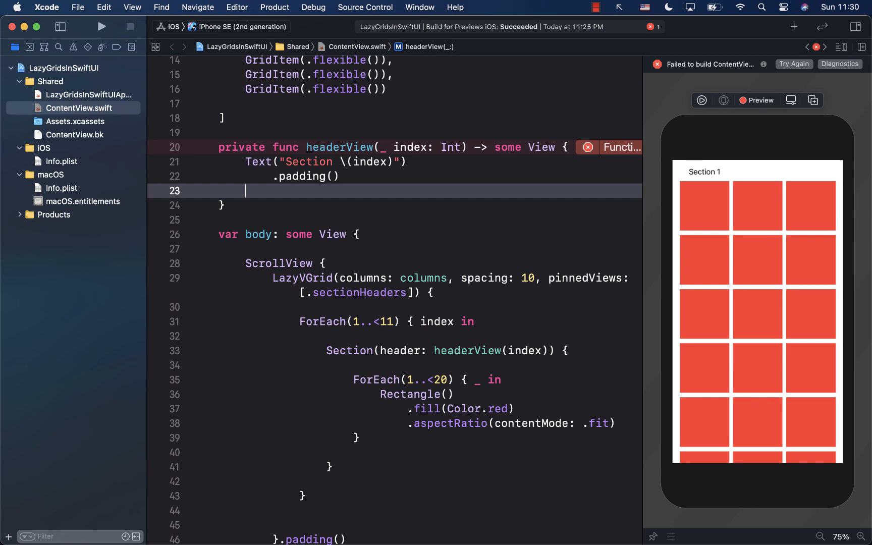
type(".fo")
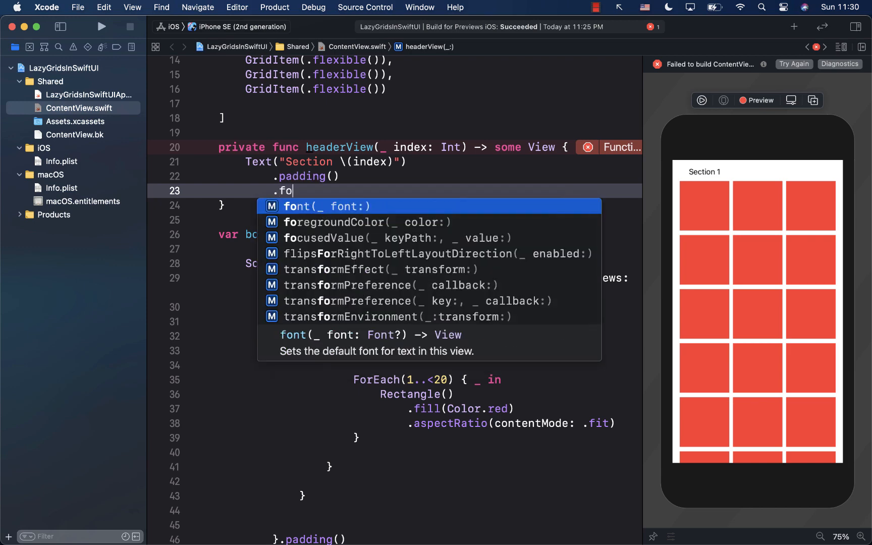
type("regroundColor(Color.white")
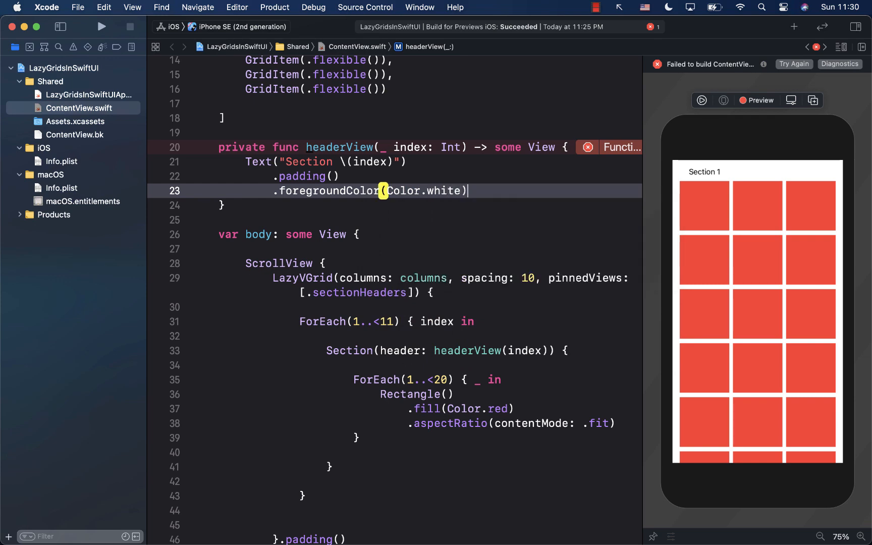
type(".")
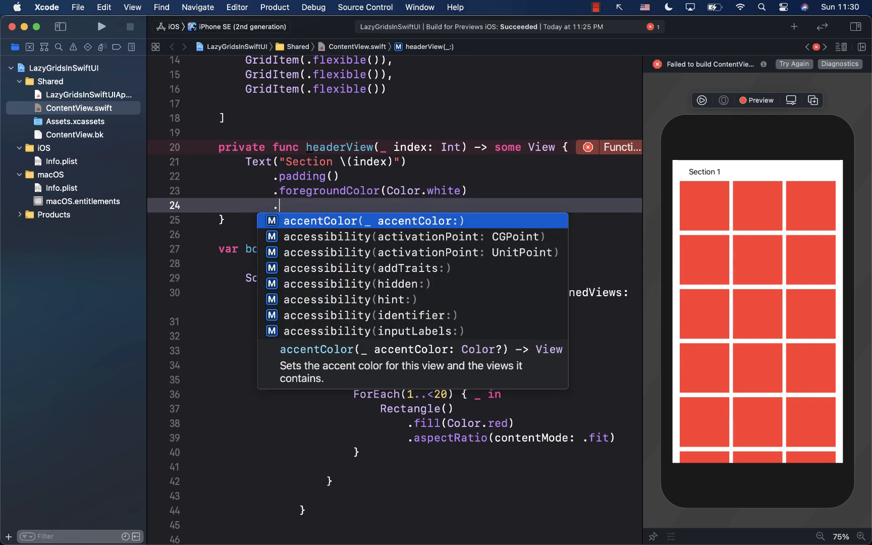
type(".font(.title")
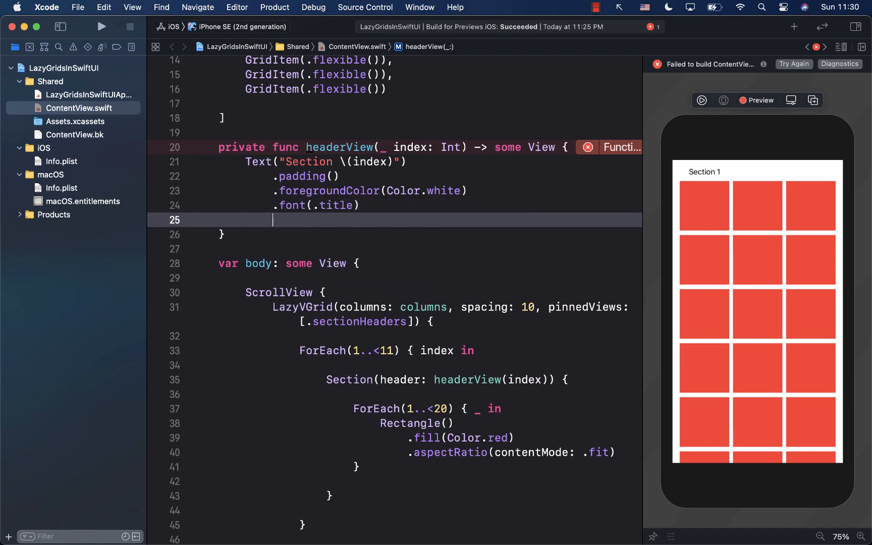
type(".frame(maxWidth:")
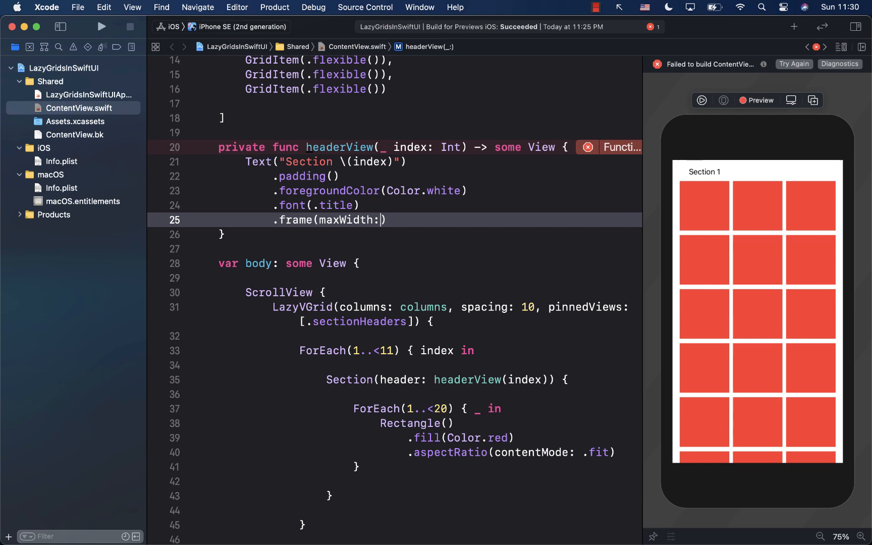
type("infinity")
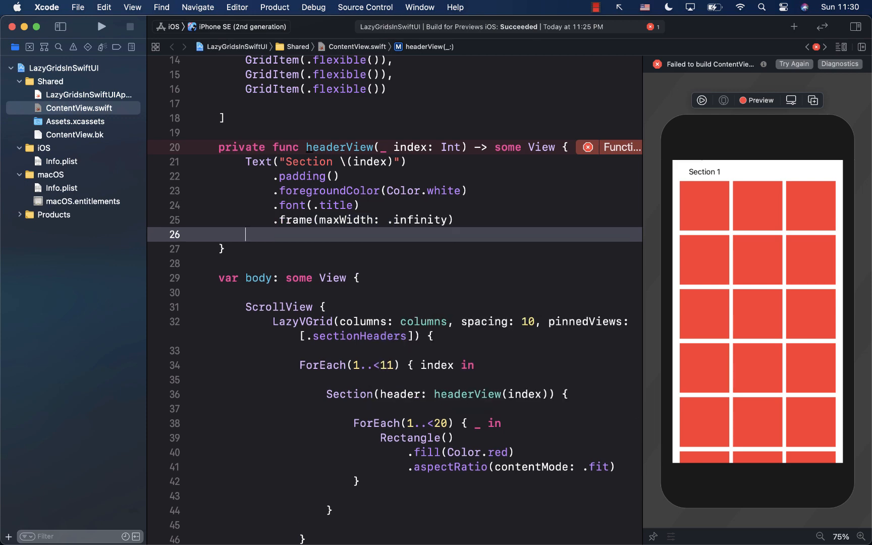
type(".back")
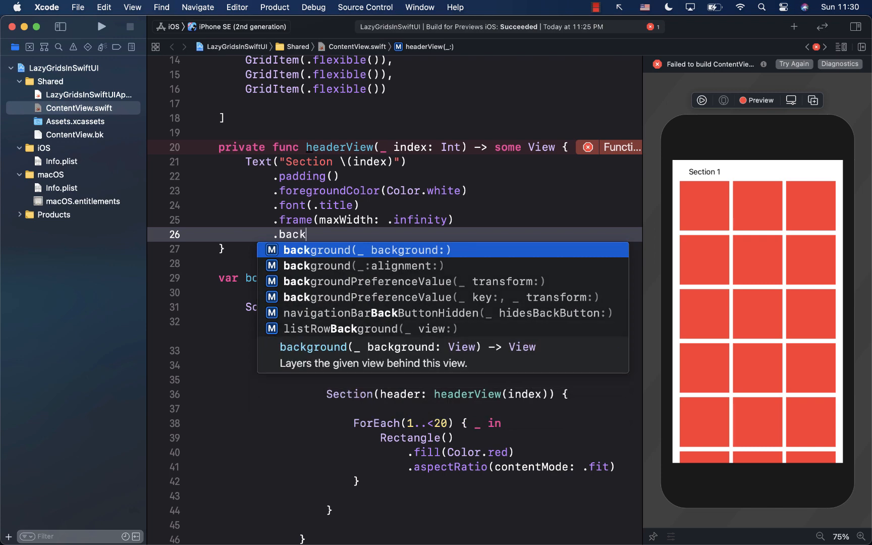
type("ground(Color.blue")
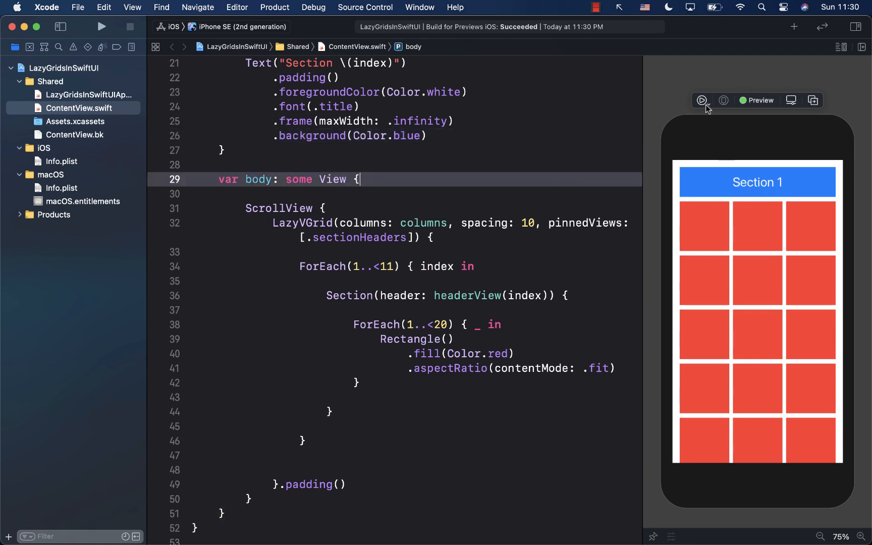
Start the live preview and scroll to see blue Section 2–4 headers pin at the top.
left_click(701, 100)
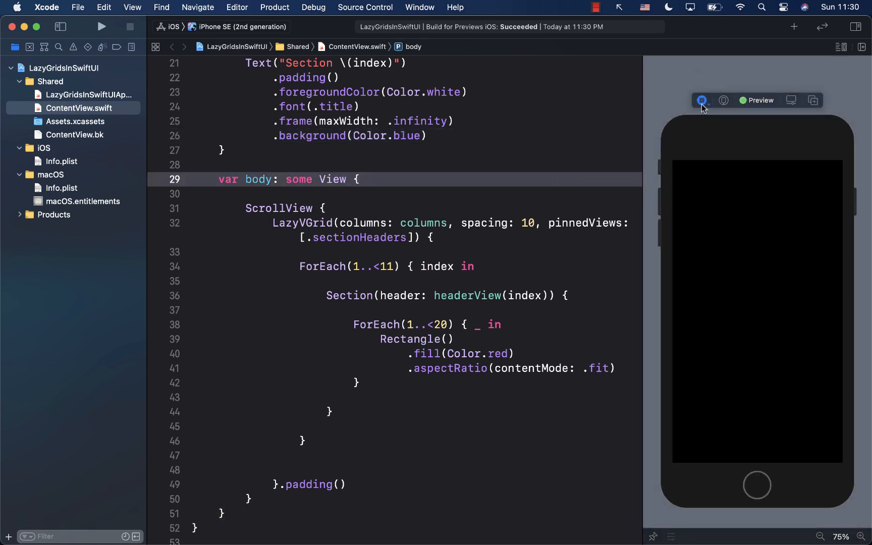
left_click(702, 100)
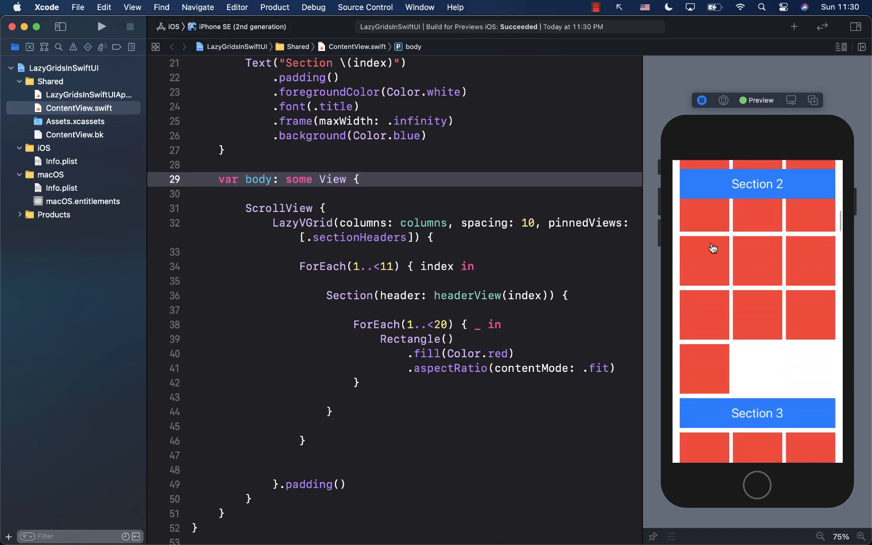
scroll("down", 3)
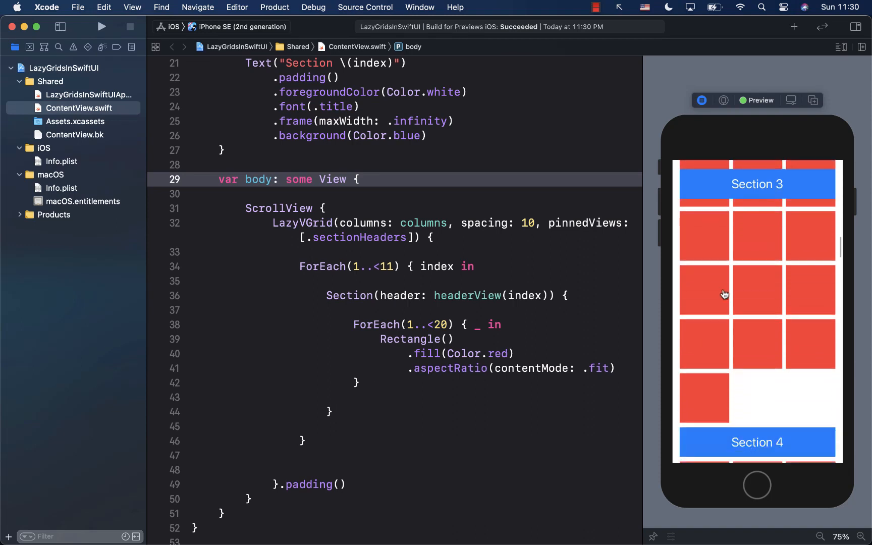
scroll("down", 3)
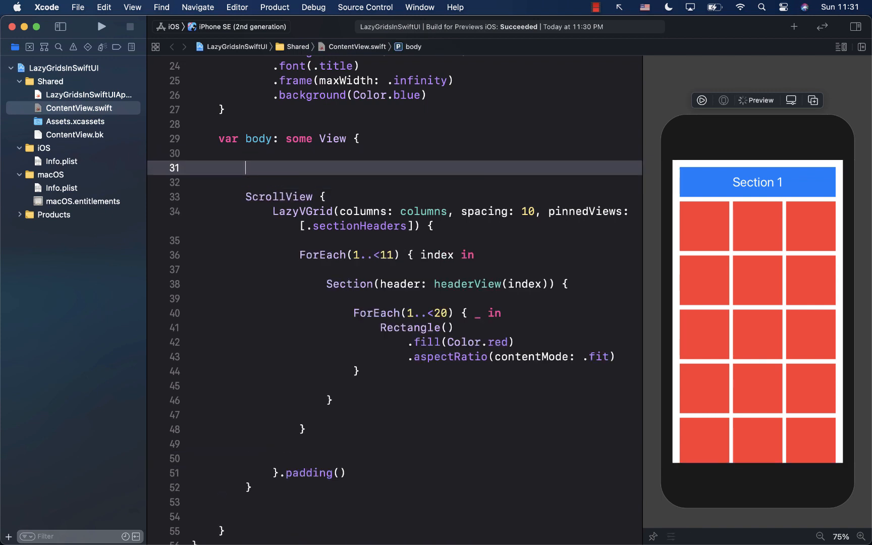
Wrap the ScrollView in NavigationView with .navigationTitle("Pinned Views").
type("NavigationView {")
left_click(394, 487)
type("}")
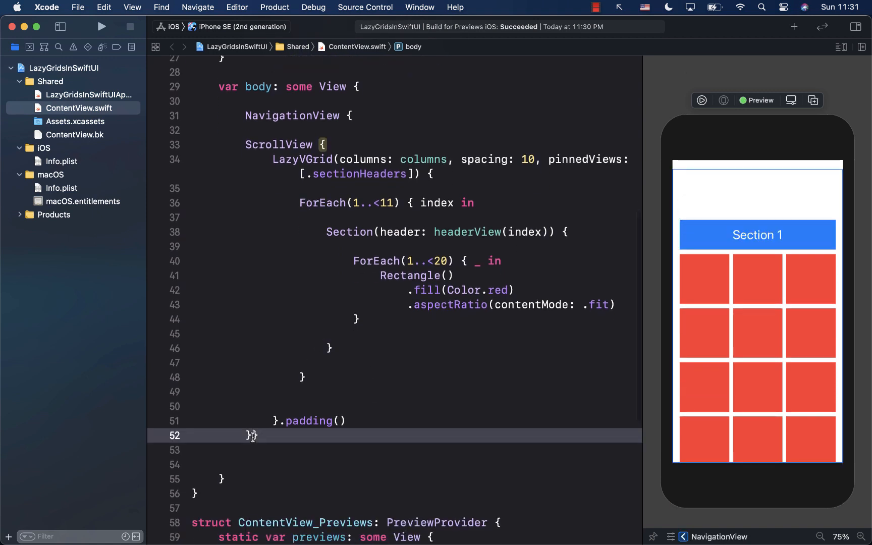
type(".n")
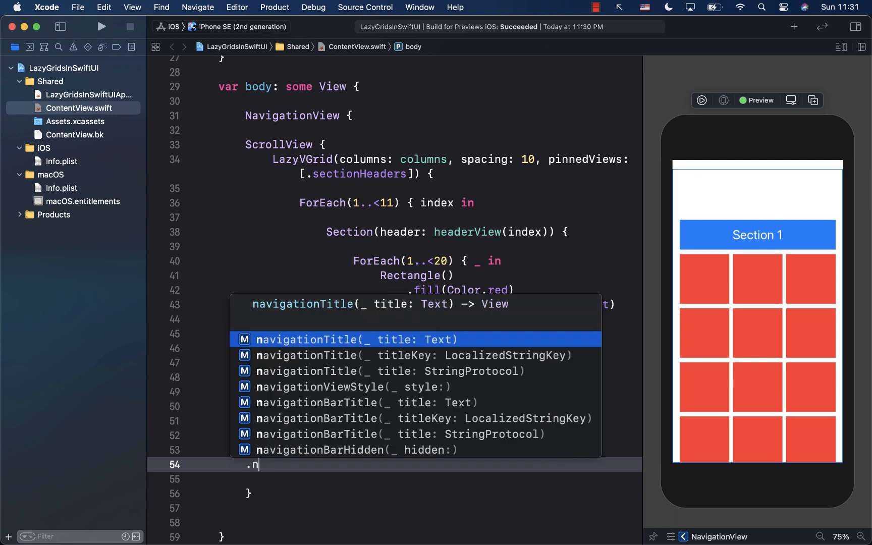
type("a")
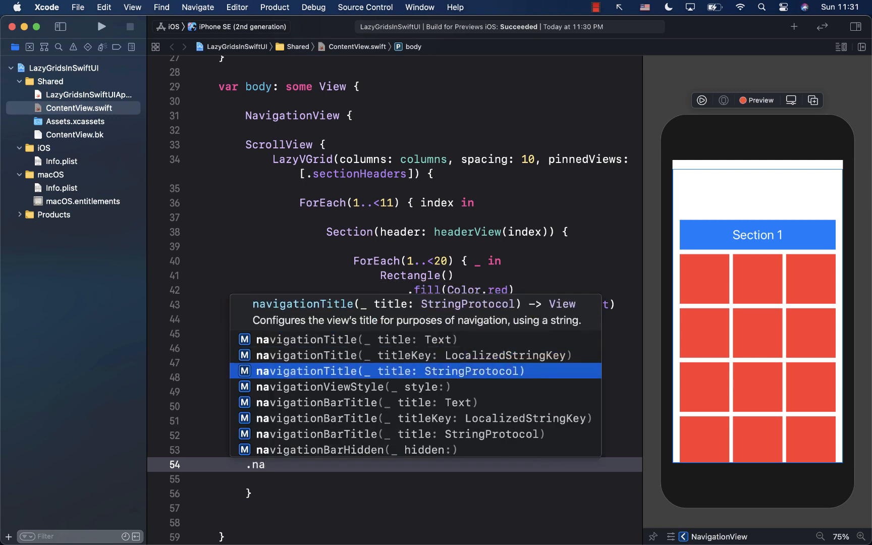
key("Return")
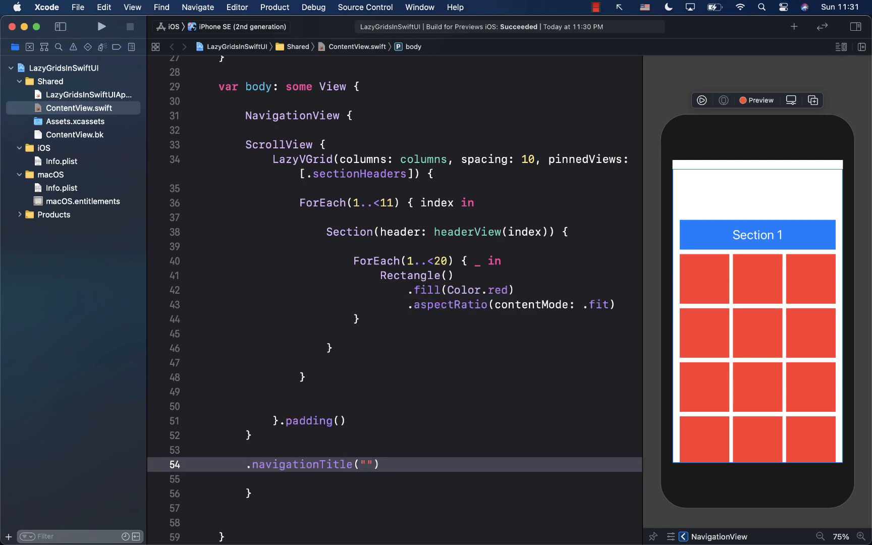
type("Pinned")
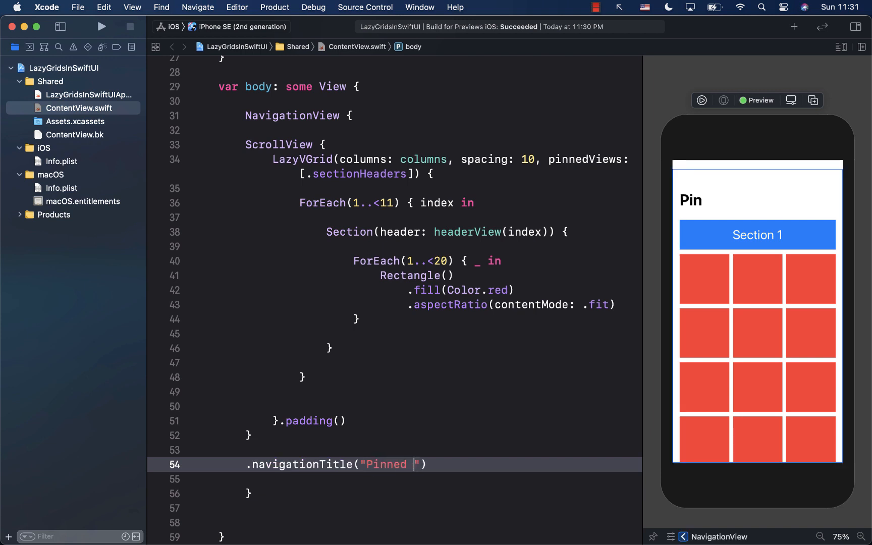
type("Views")
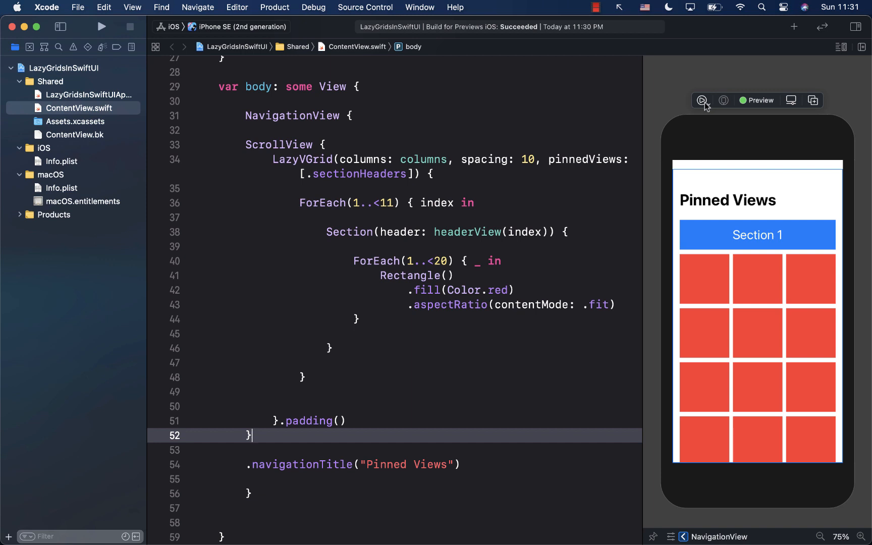
Run the live preview and scroll, watching the Pinned Views title collapse above pinned Section 1.
left_click(703, 100)
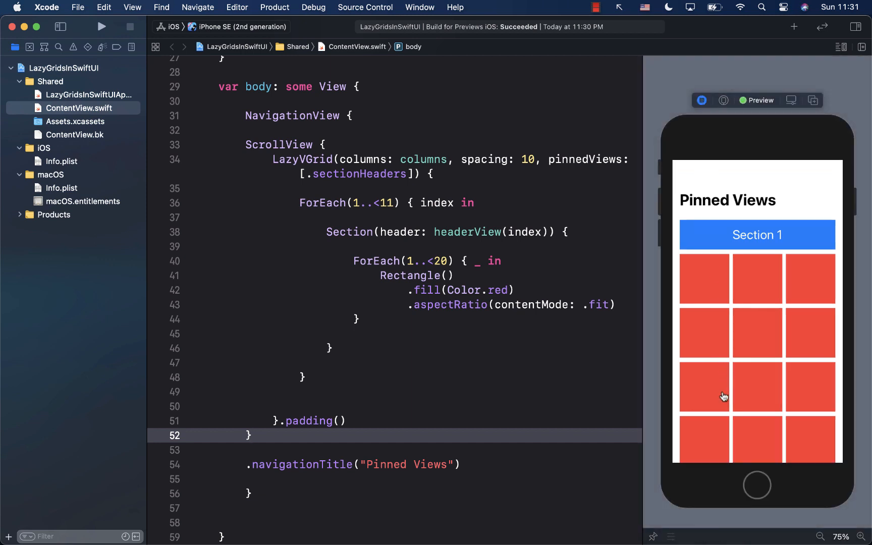
scroll("down", 3)
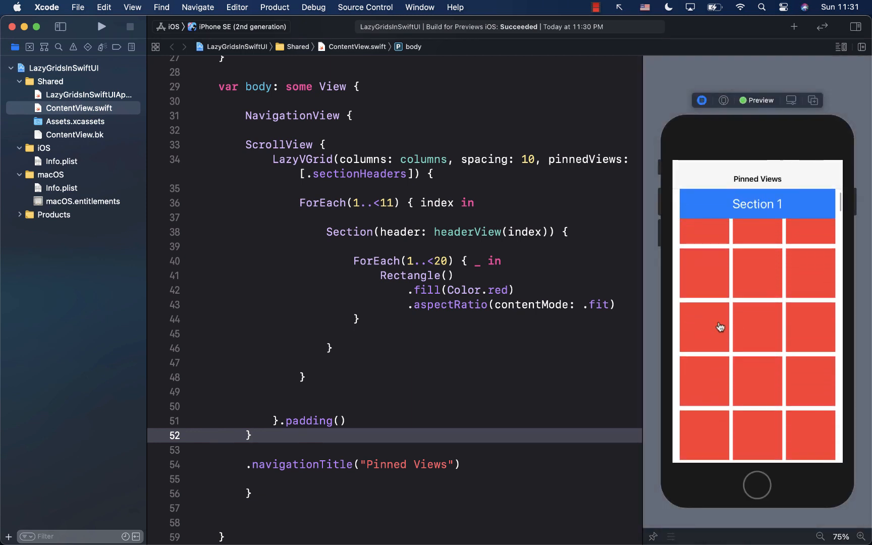
scroll("down", 3)
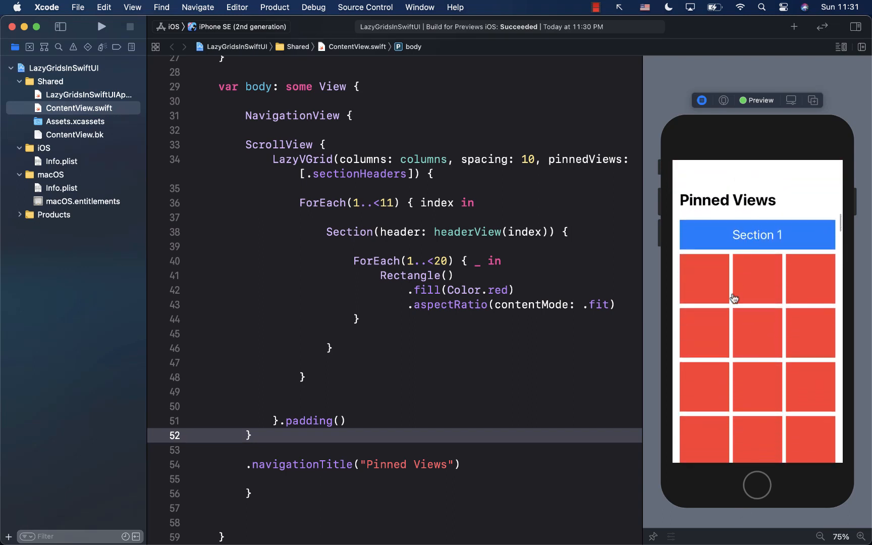
scroll("down", 3)
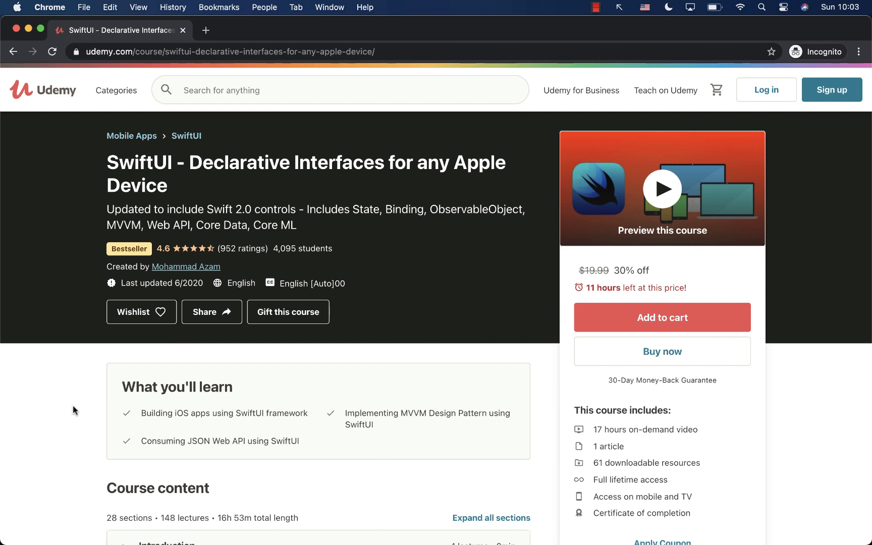
Scroll the Udemy course curriculum and expand the Building List and Navigation section.
scroll("down", 3)
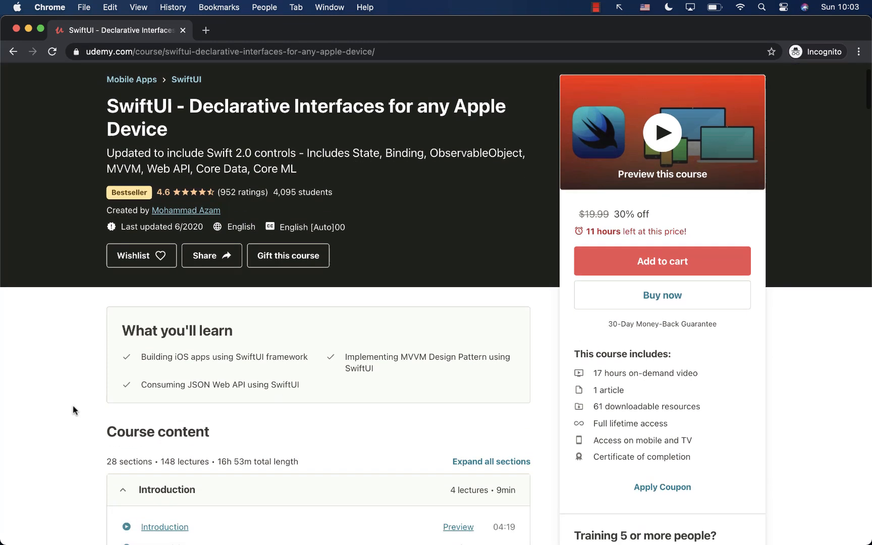
scroll("down", 3)
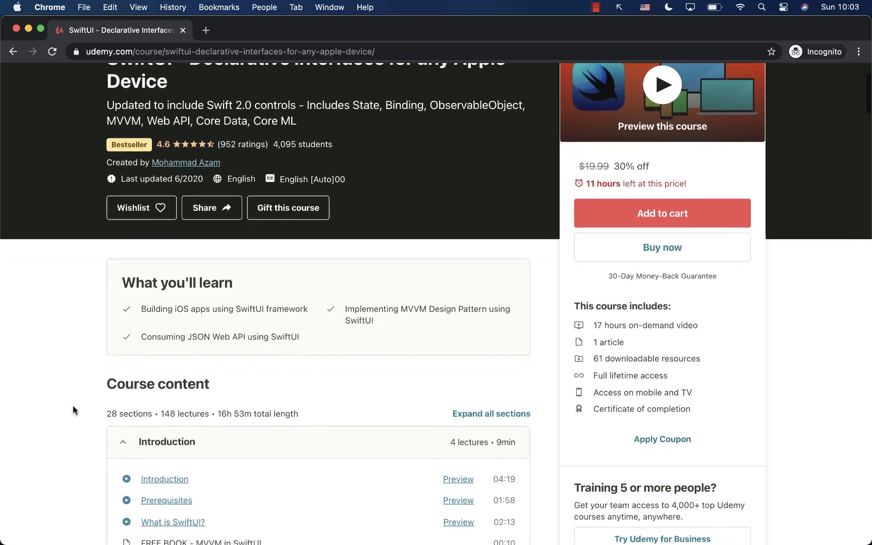
scroll("down", 3)
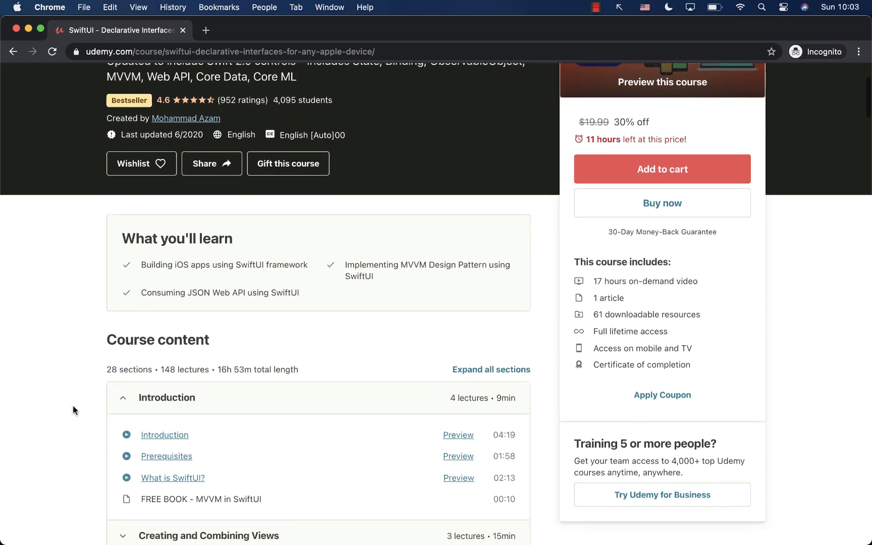
scroll("down", 3)
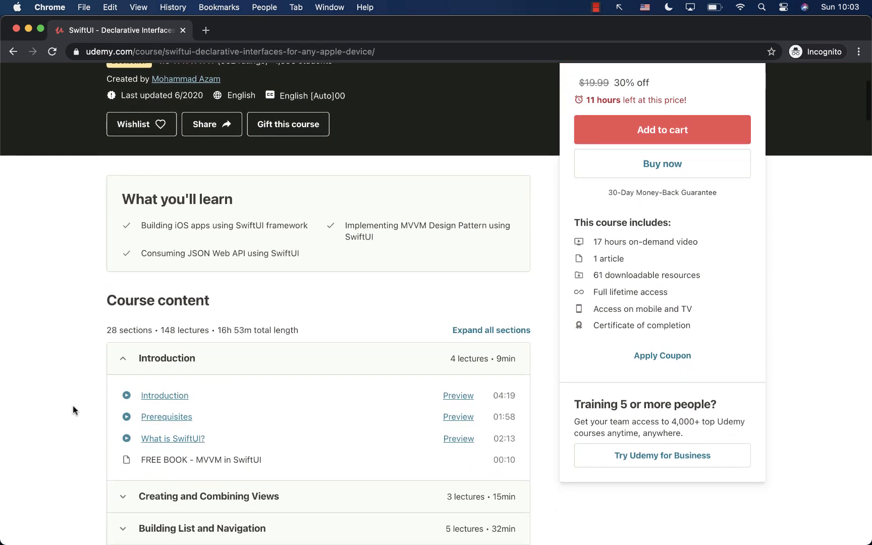
scroll("down", 3)
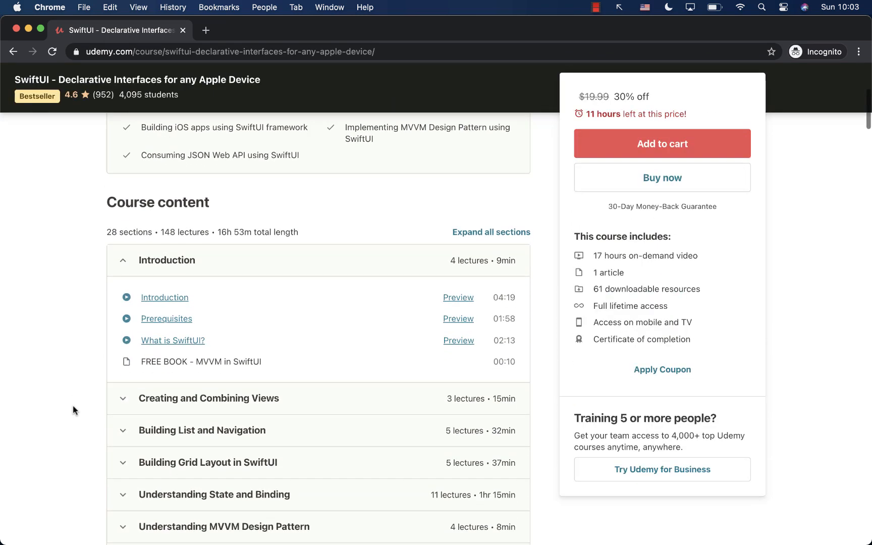
scroll("down", 3)
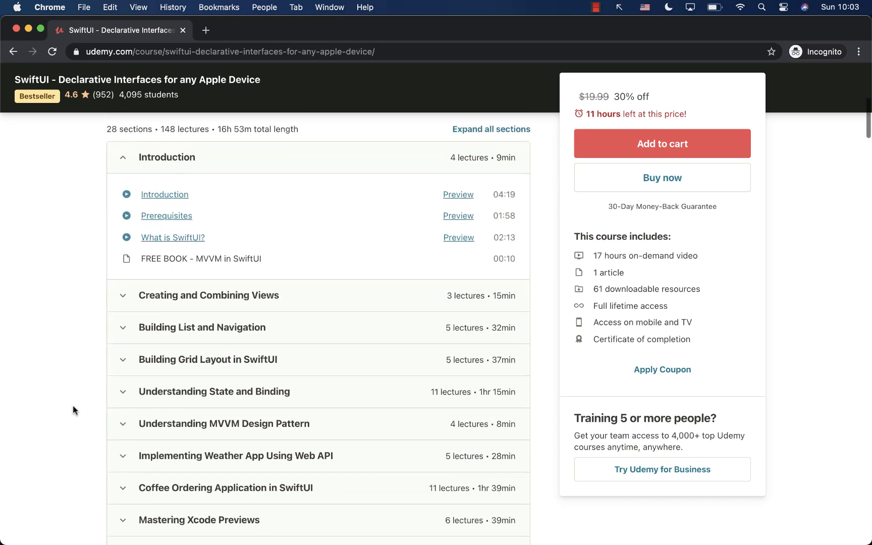
left_click(202, 327)
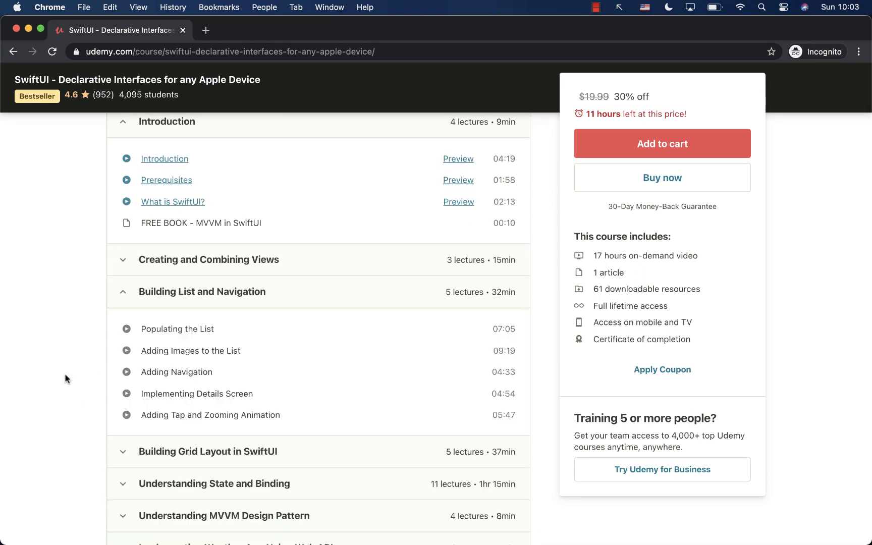
Expand the Integrating Core Data with SwiftUI, SwiftUI Recipes and SwiftUI 2.0 sections.
scroll("down", 3)
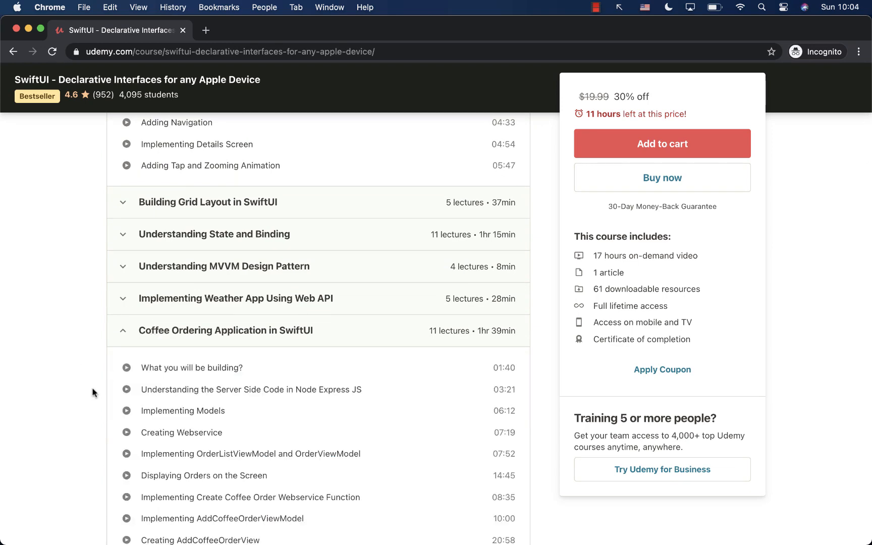
scroll("down", 3)
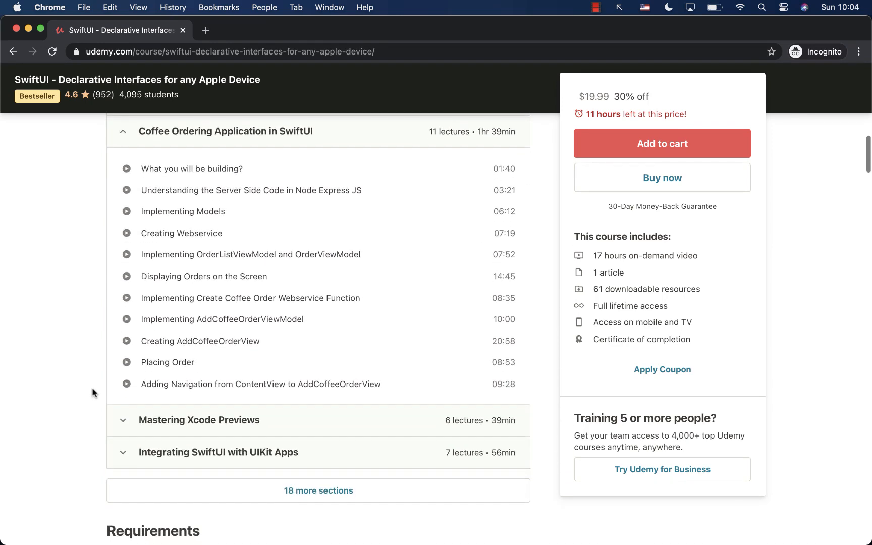
scroll("down", 3)
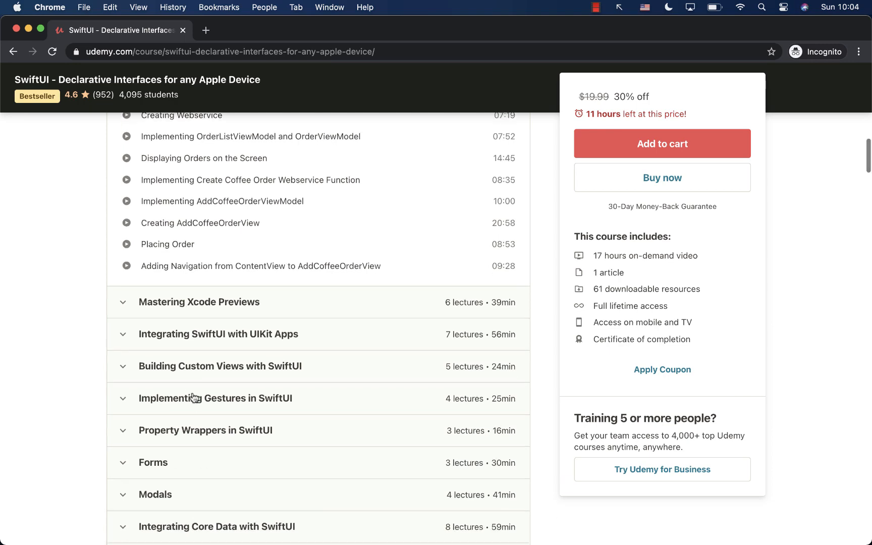
left_click(217, 526)
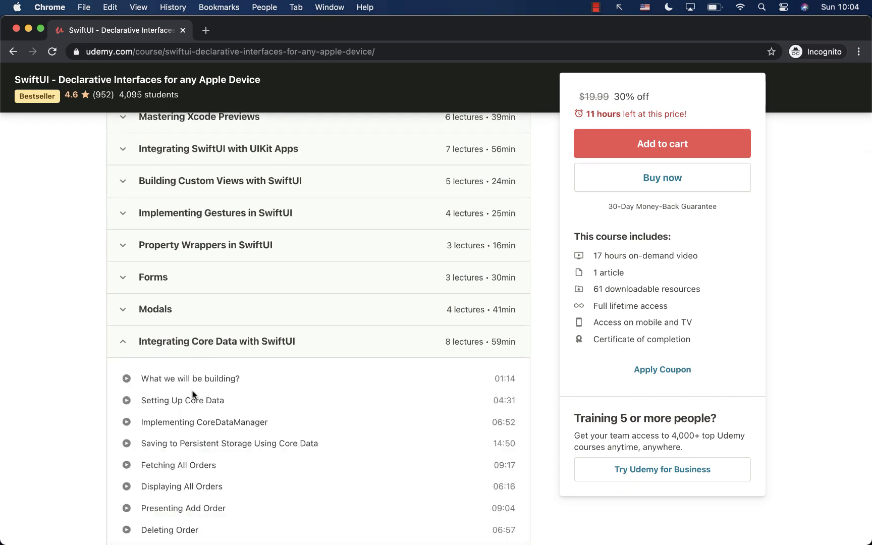
scroll("down", 3)
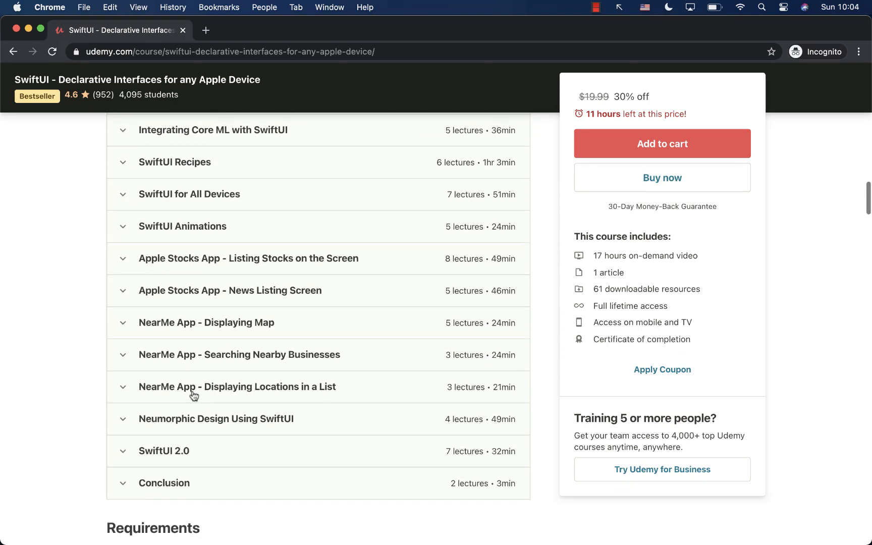
left_click(174, 162)
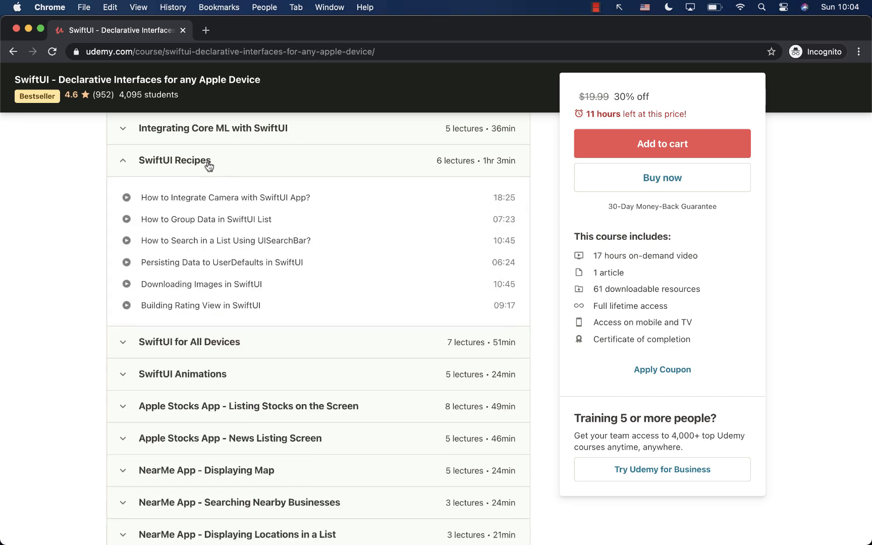
scroll("down", 3)
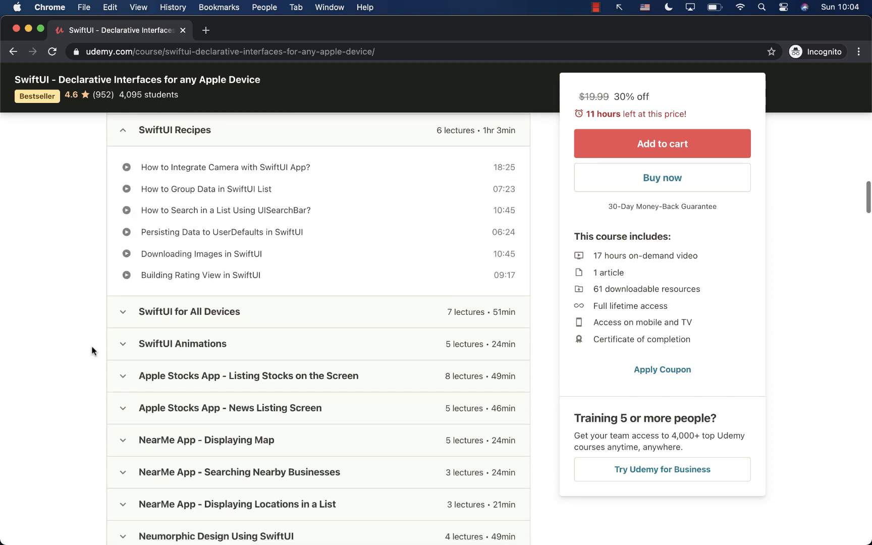
scroll("down", 3)
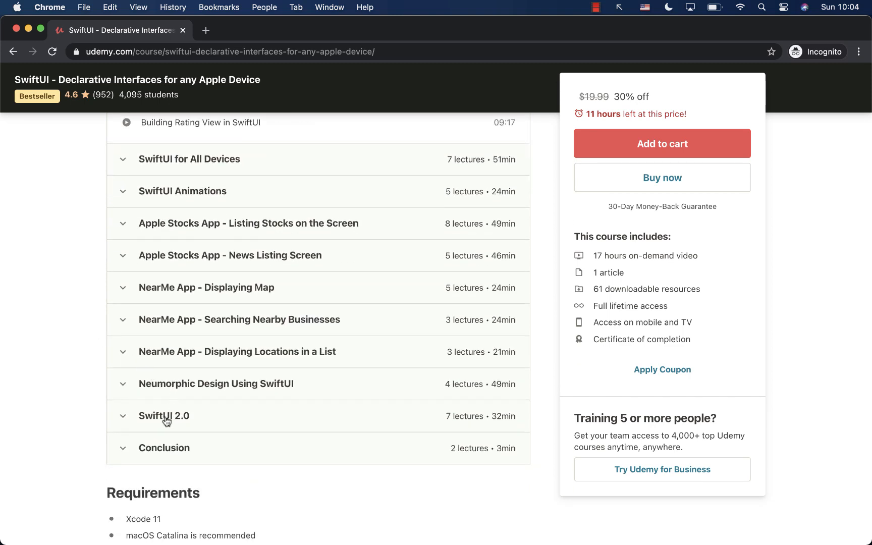
left_click(163, 416)
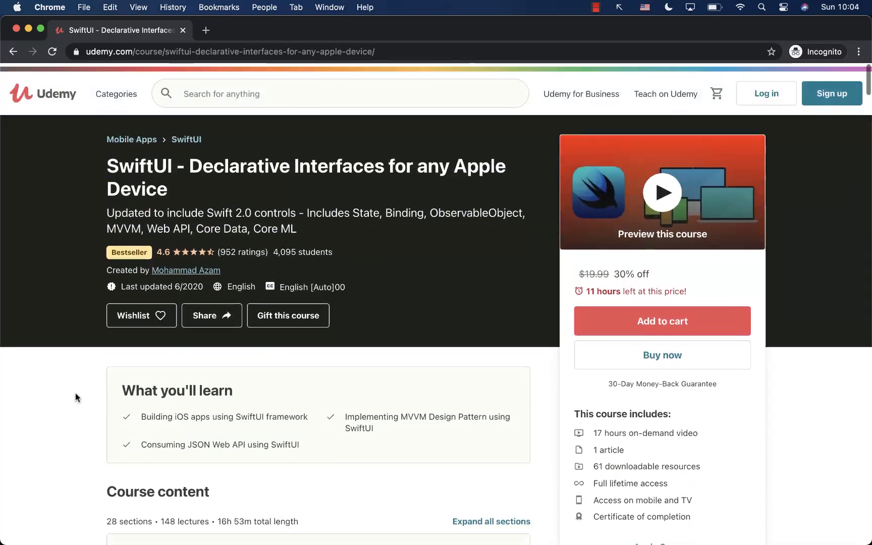
scroll("down", 3)
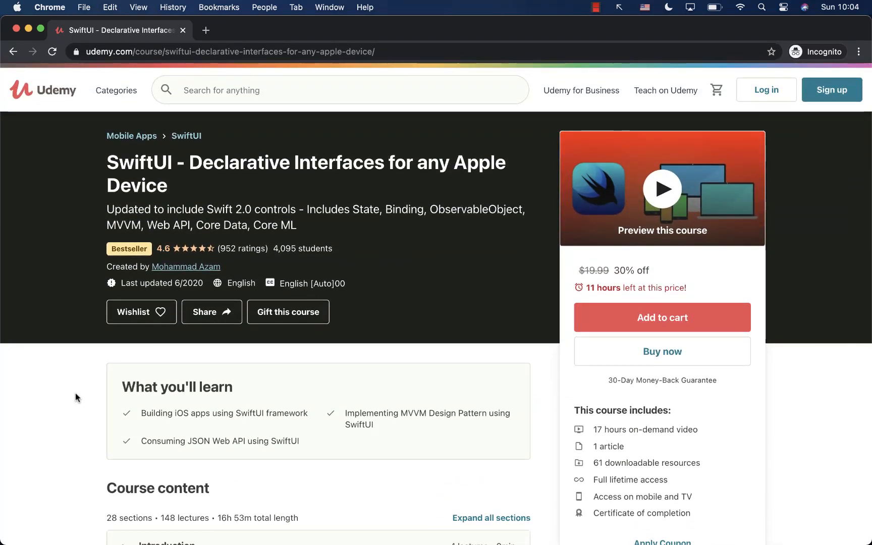